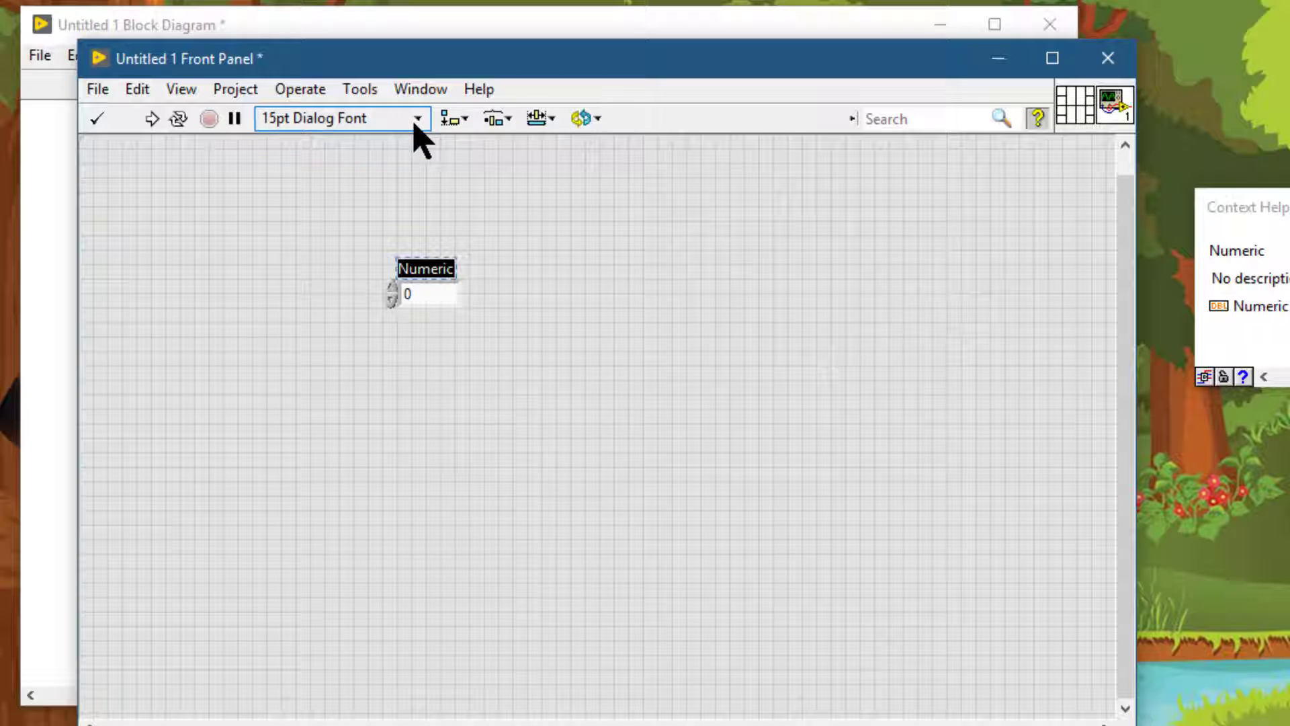
mouse_move(419, 132)
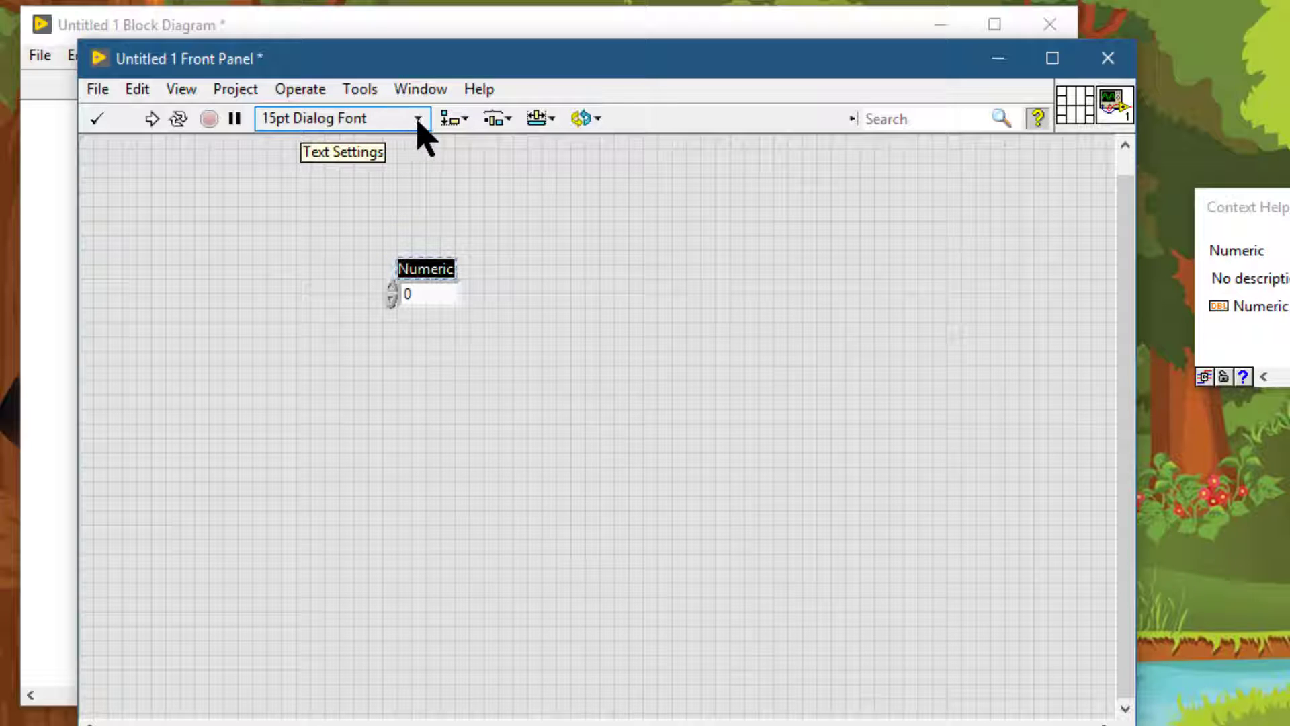
- Set the Numeric label's font to Algerian at size 24 in the Font Dialog
click(417, 117)
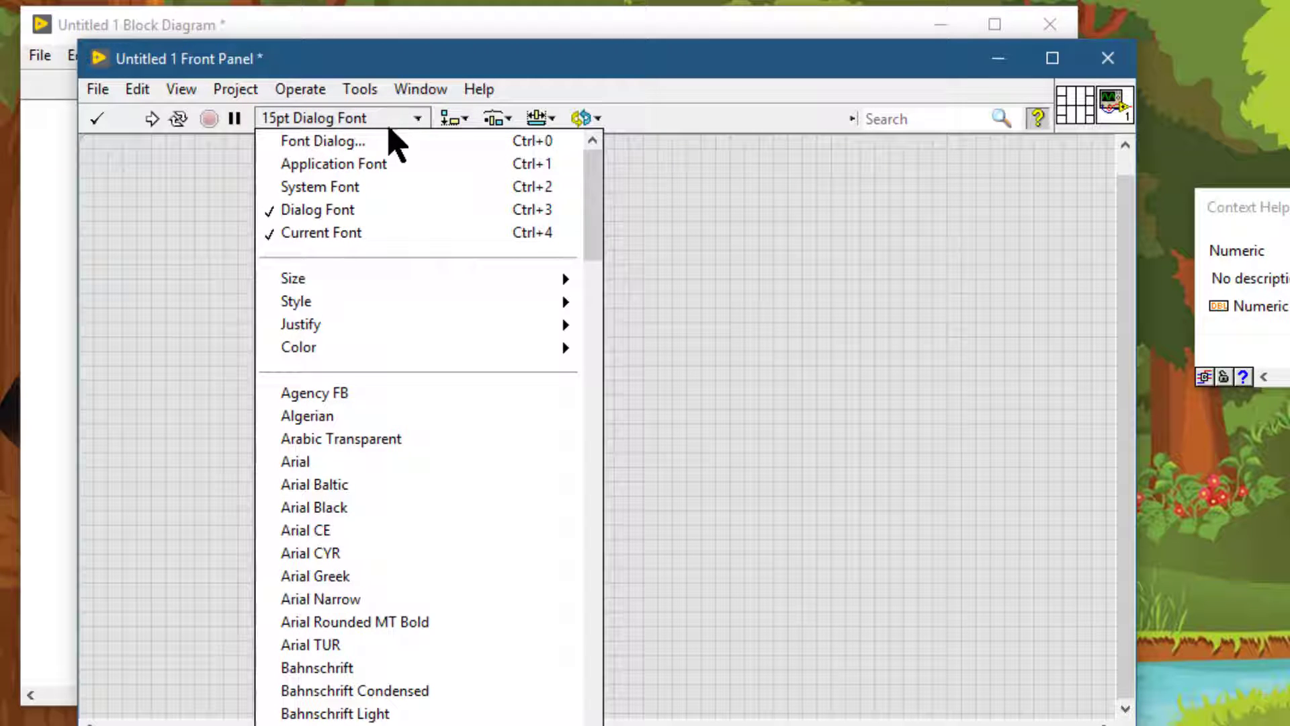
click(322, 140)
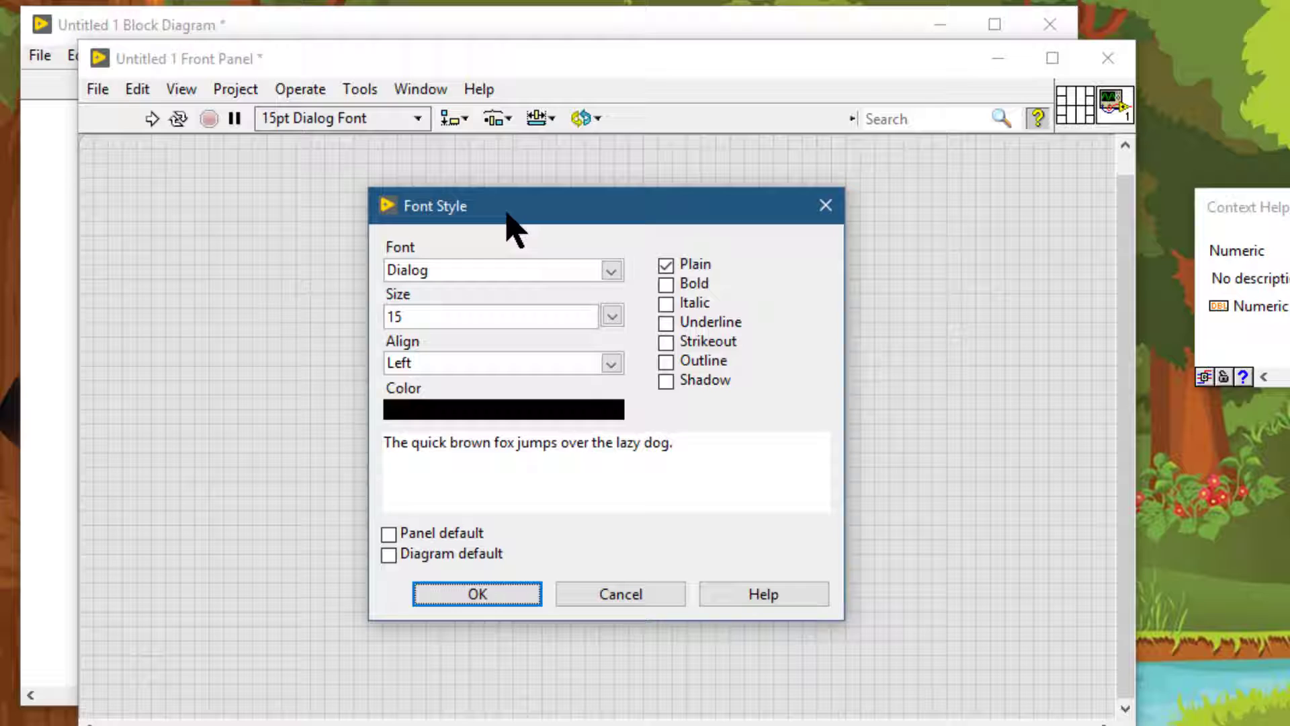
click(611, 270)
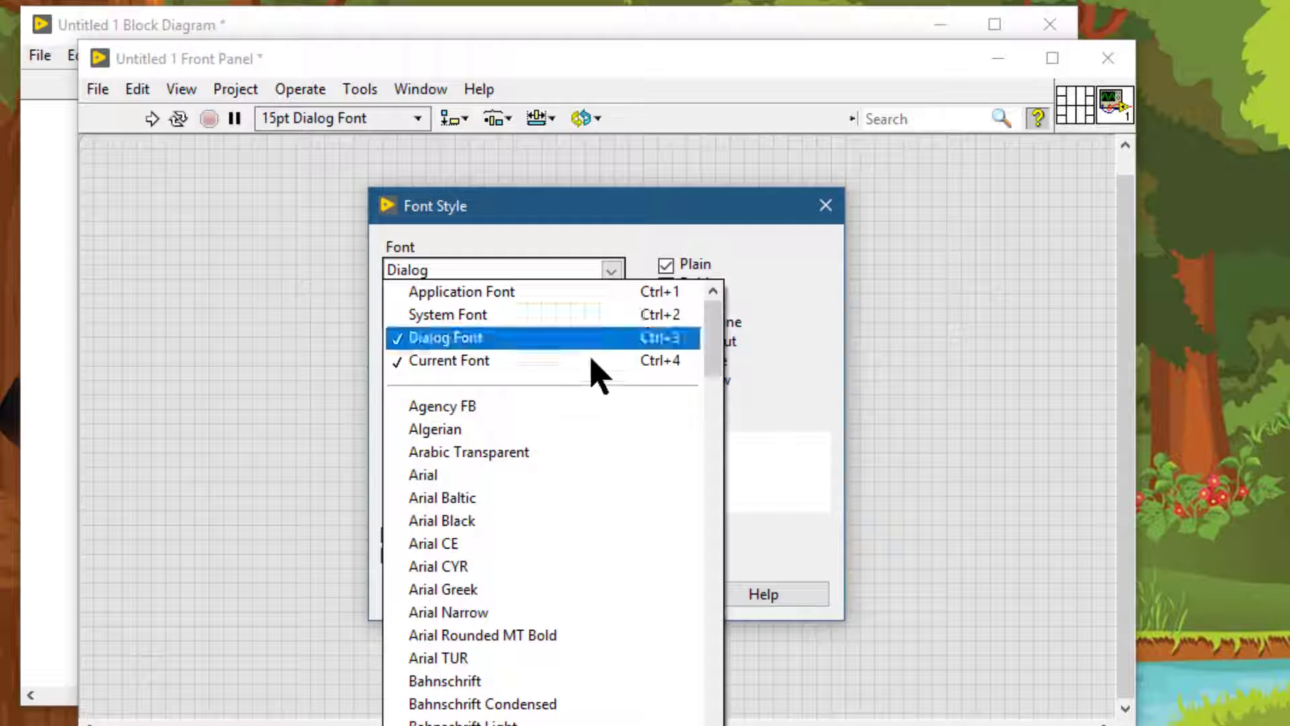
click(435, 429)
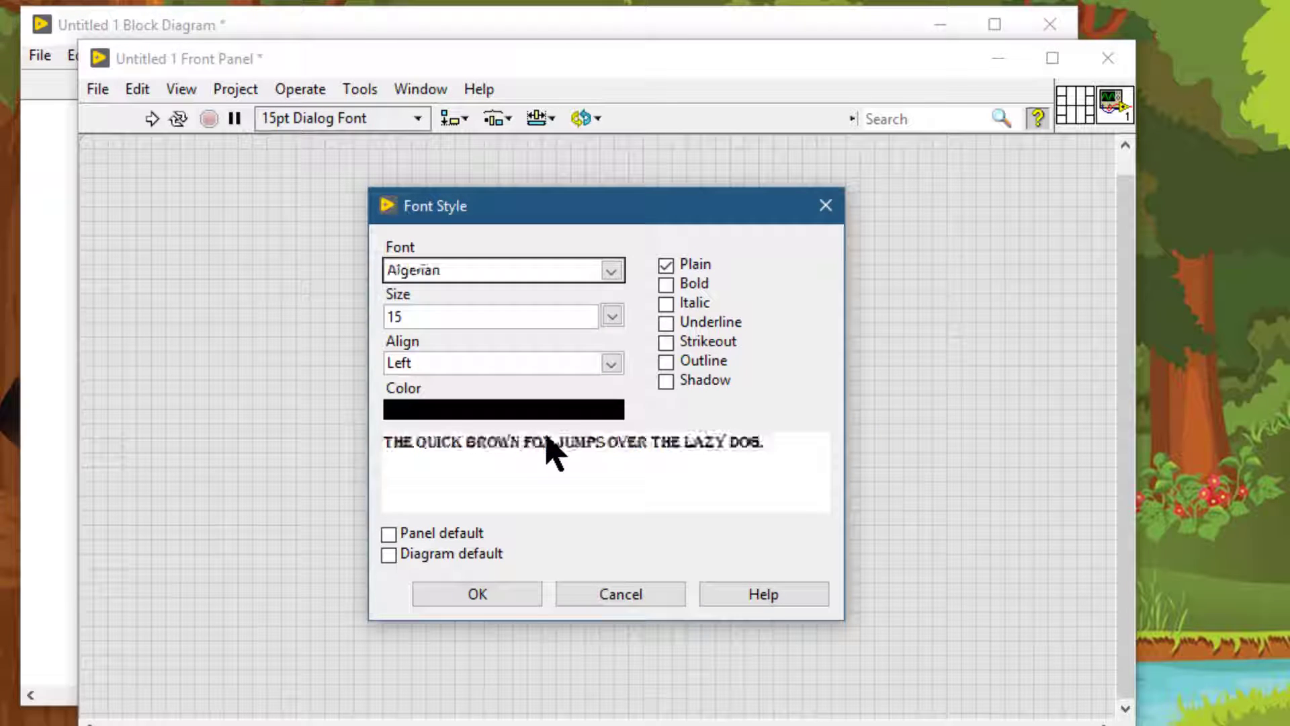
click(611, 316)
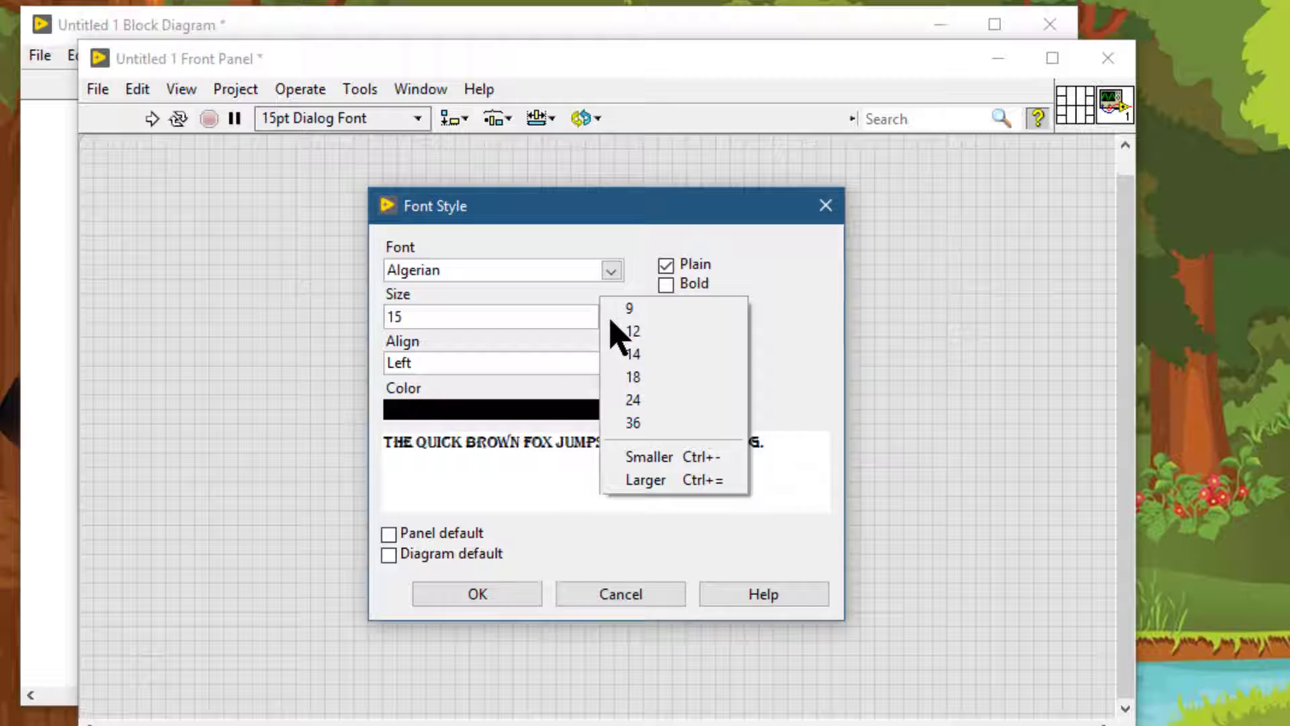
mouse_move(634, 401)
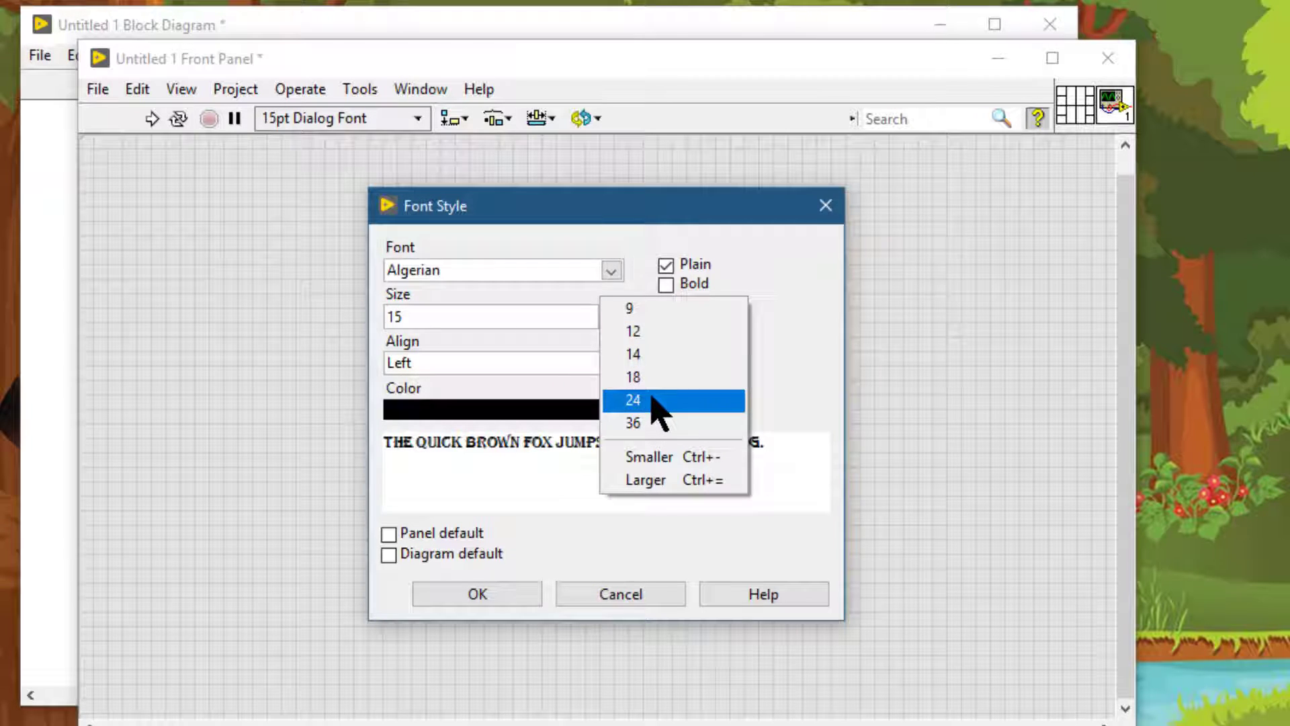
click(633, 400)
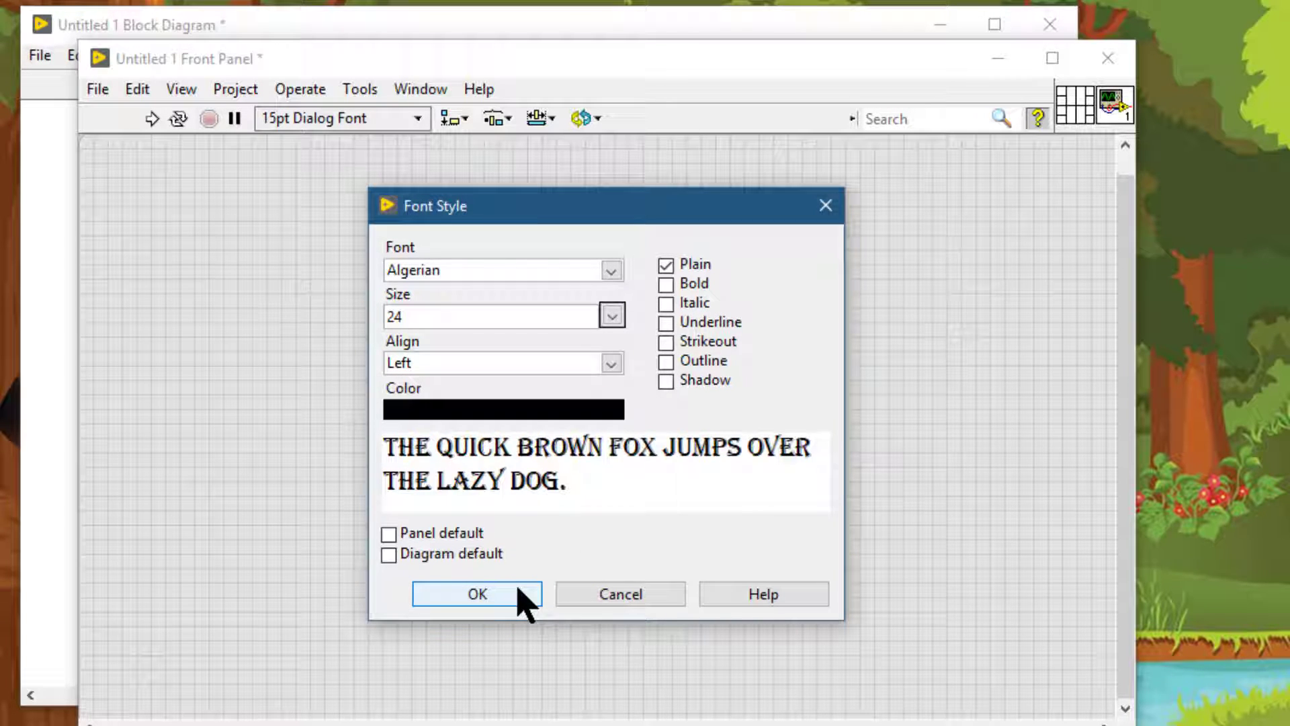
click(476, 594)
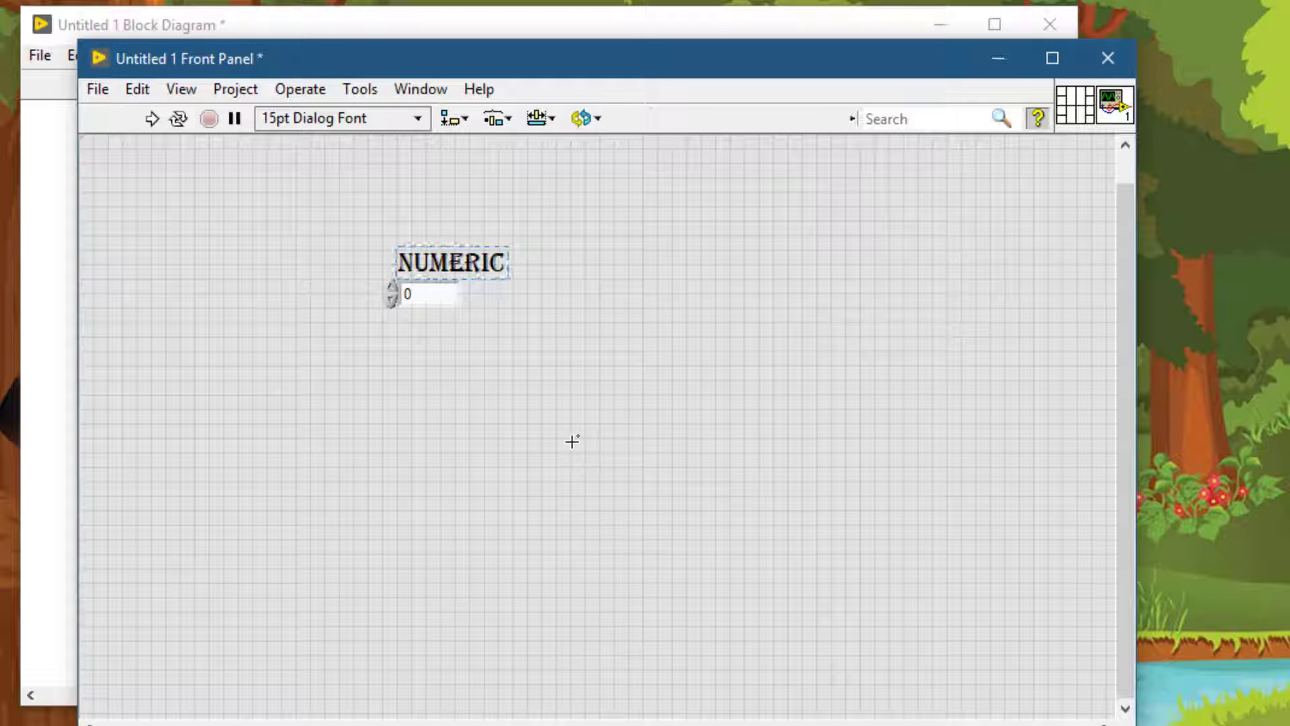
- Deselect the Numeric label by clicking empty front panel space
click(572, 443)
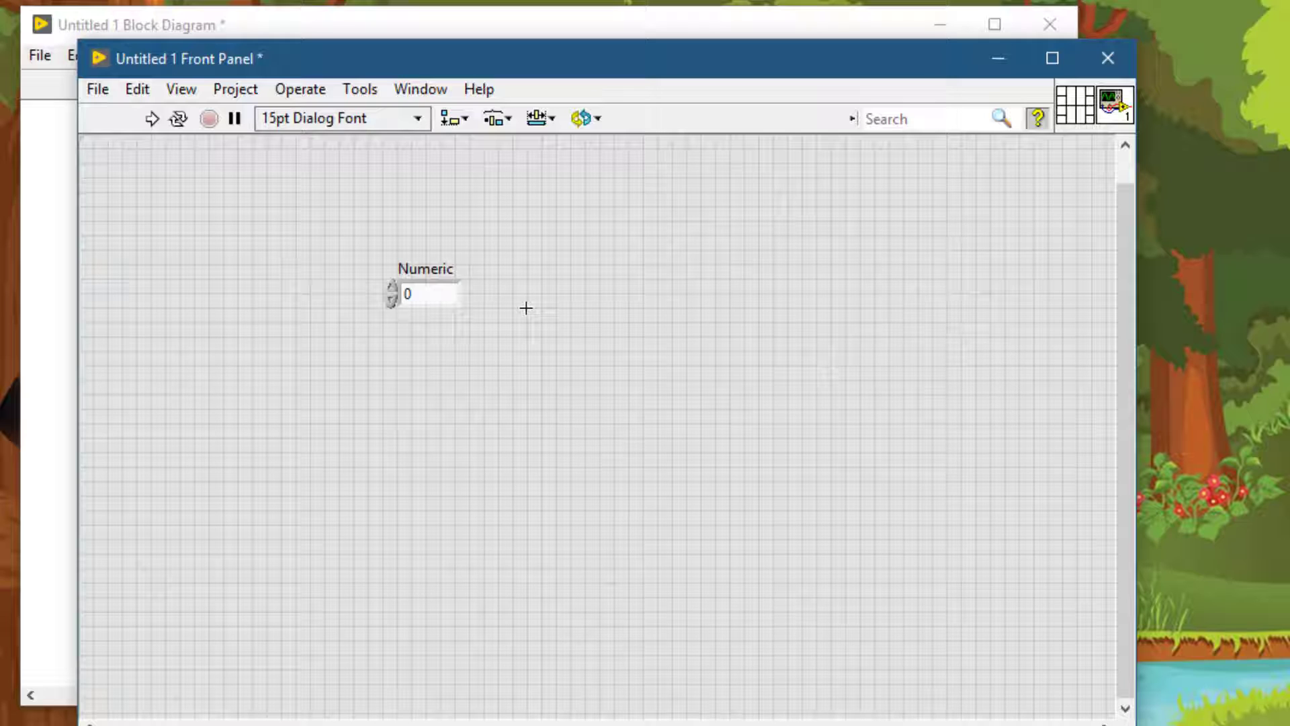
mouse_move(500, 230)
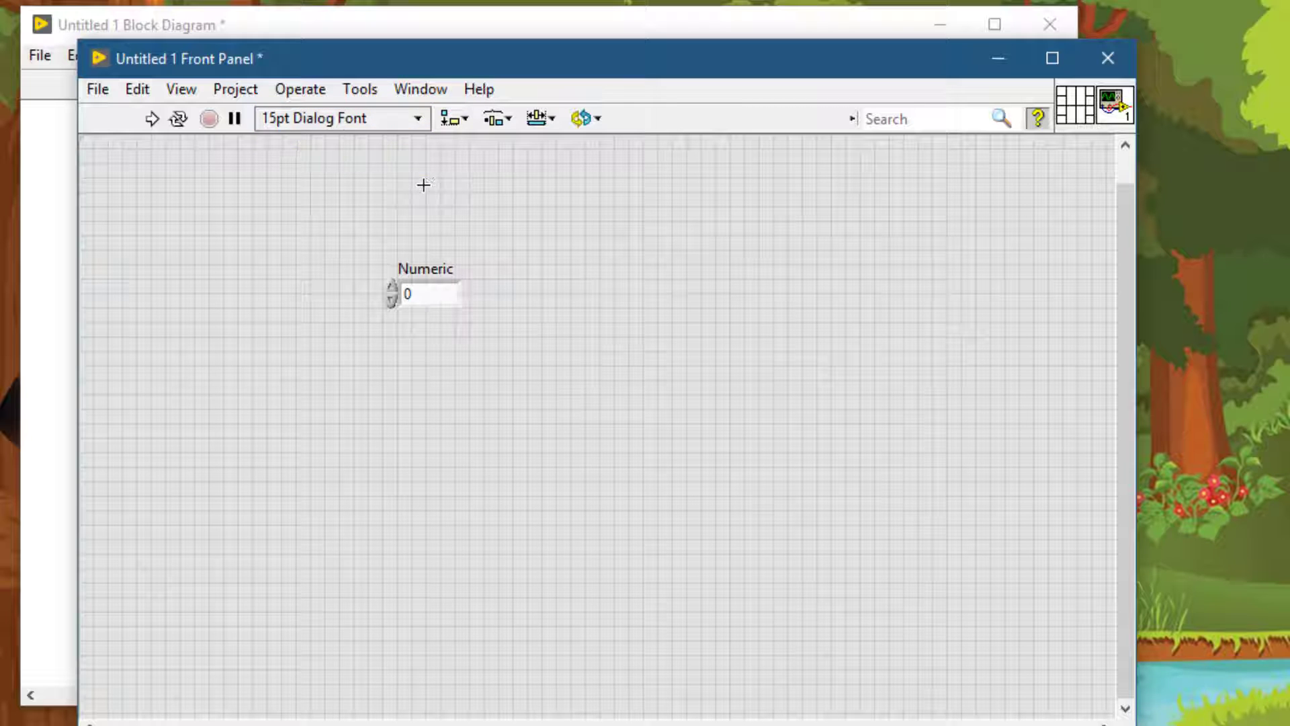
mouse_move(419, 132)
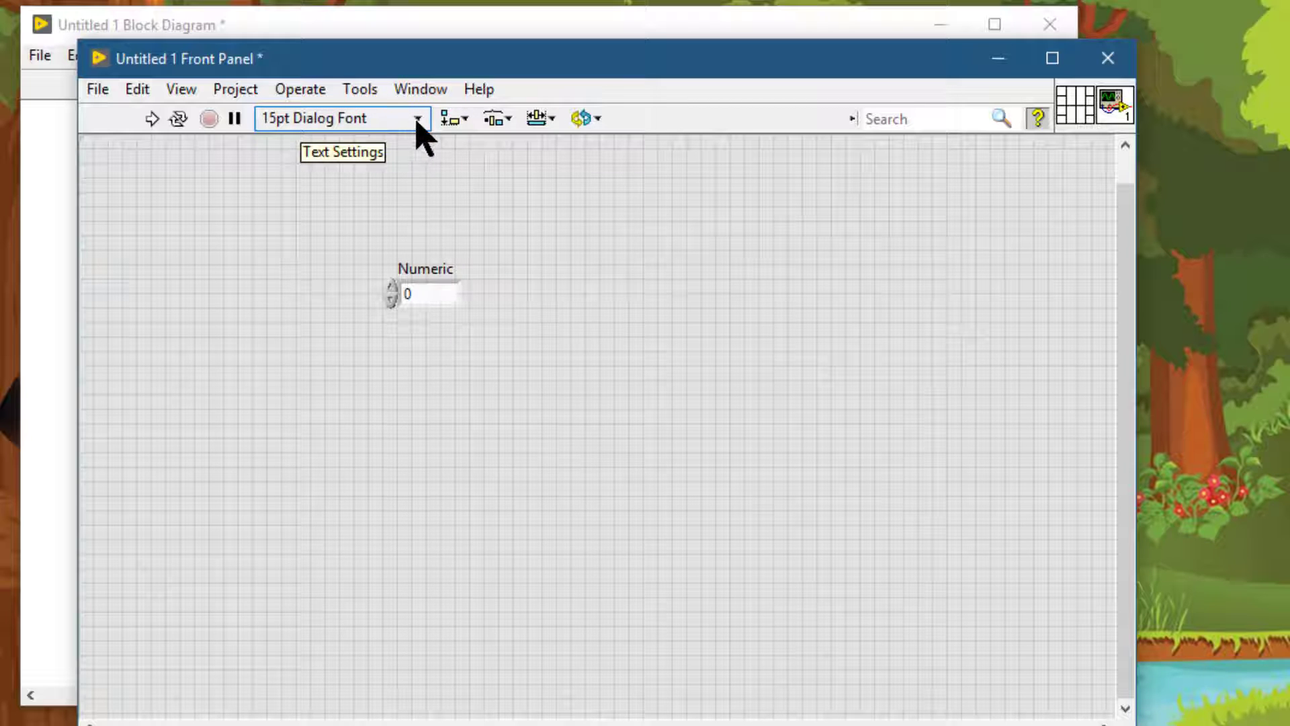
- Make bold 24-point Arial the Panel default font, then place a Boolean control beside Numeric
click(416, 118)
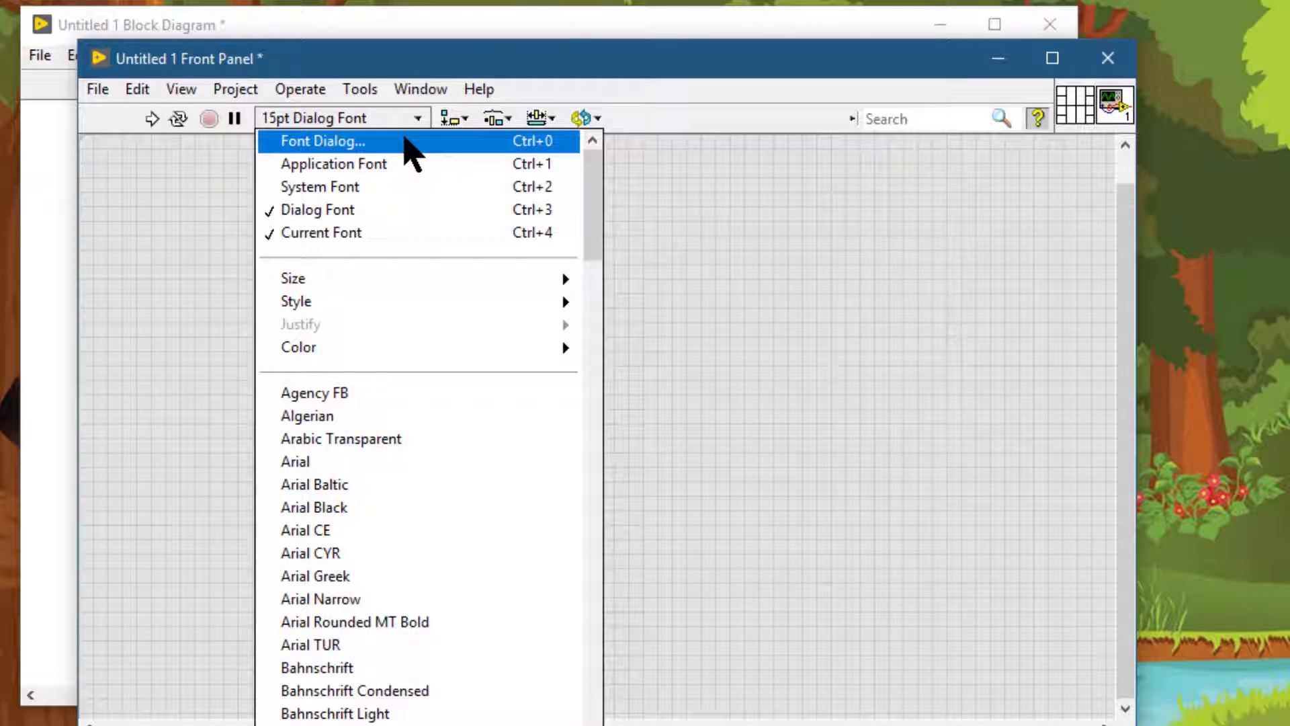
click(322, 141)
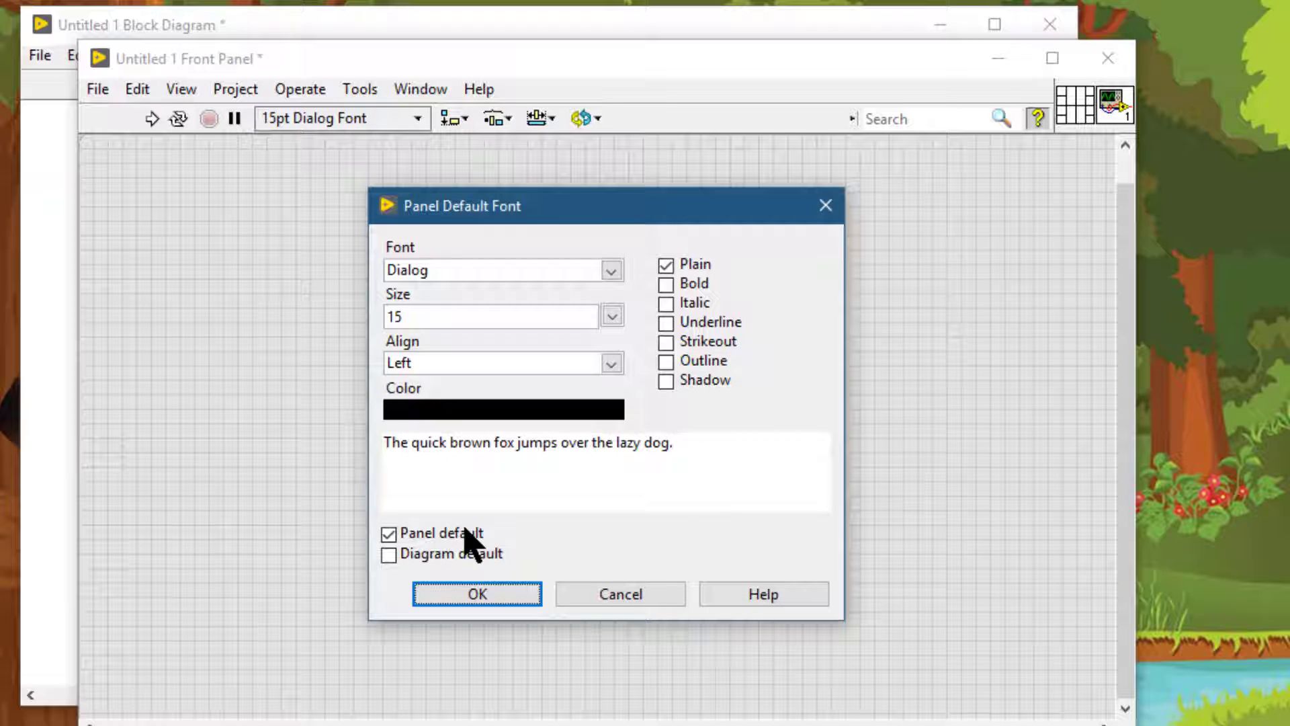
mouse_move(615, 288)
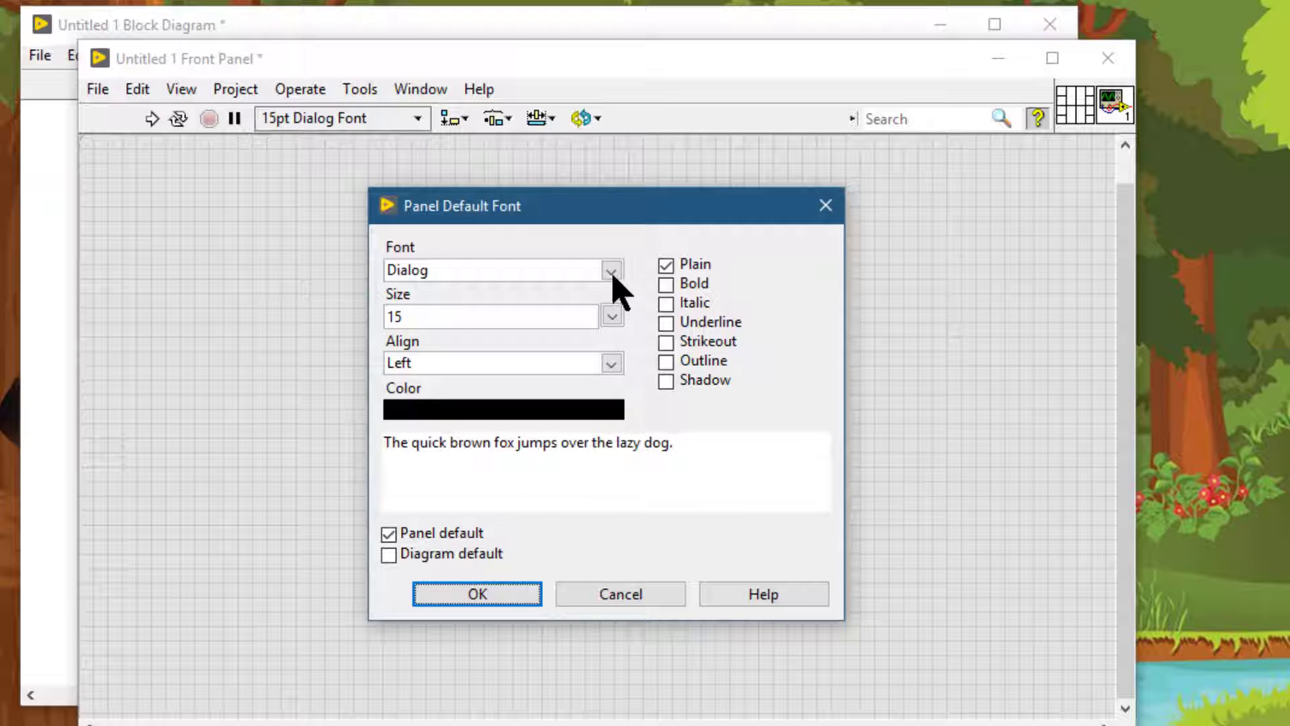
click(611, 270)
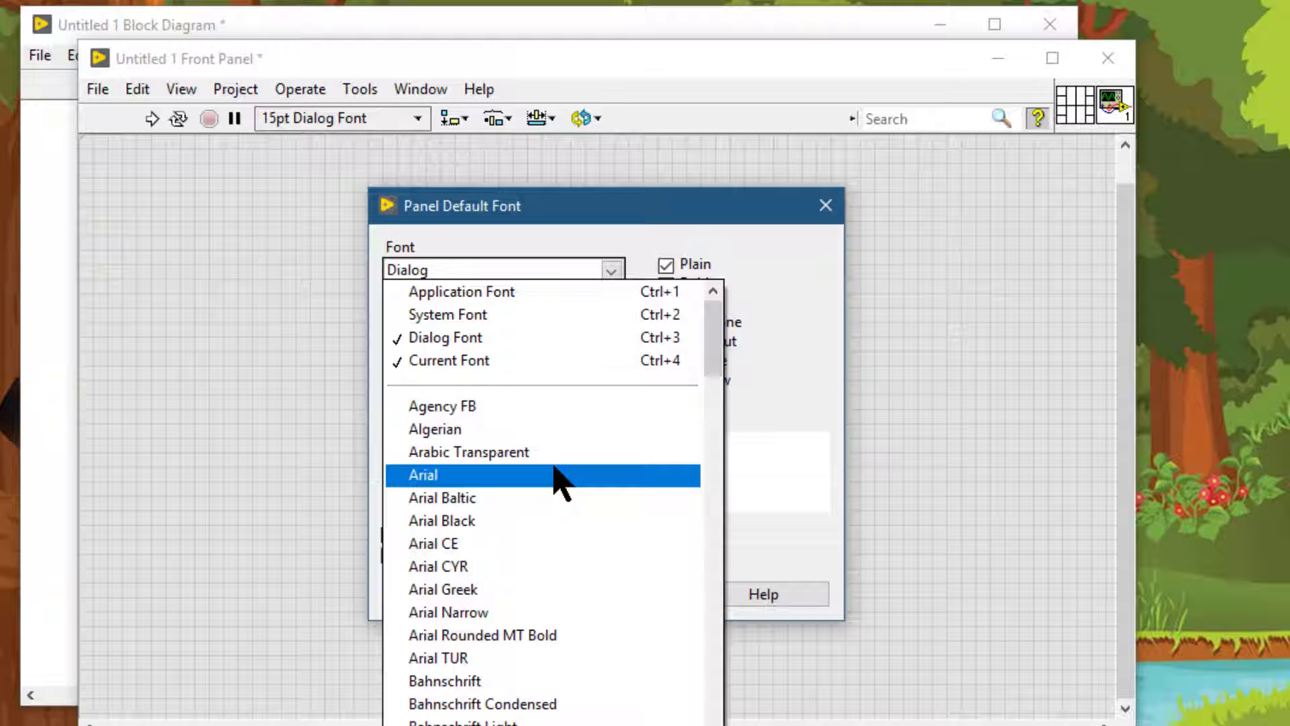
click(422, 475)
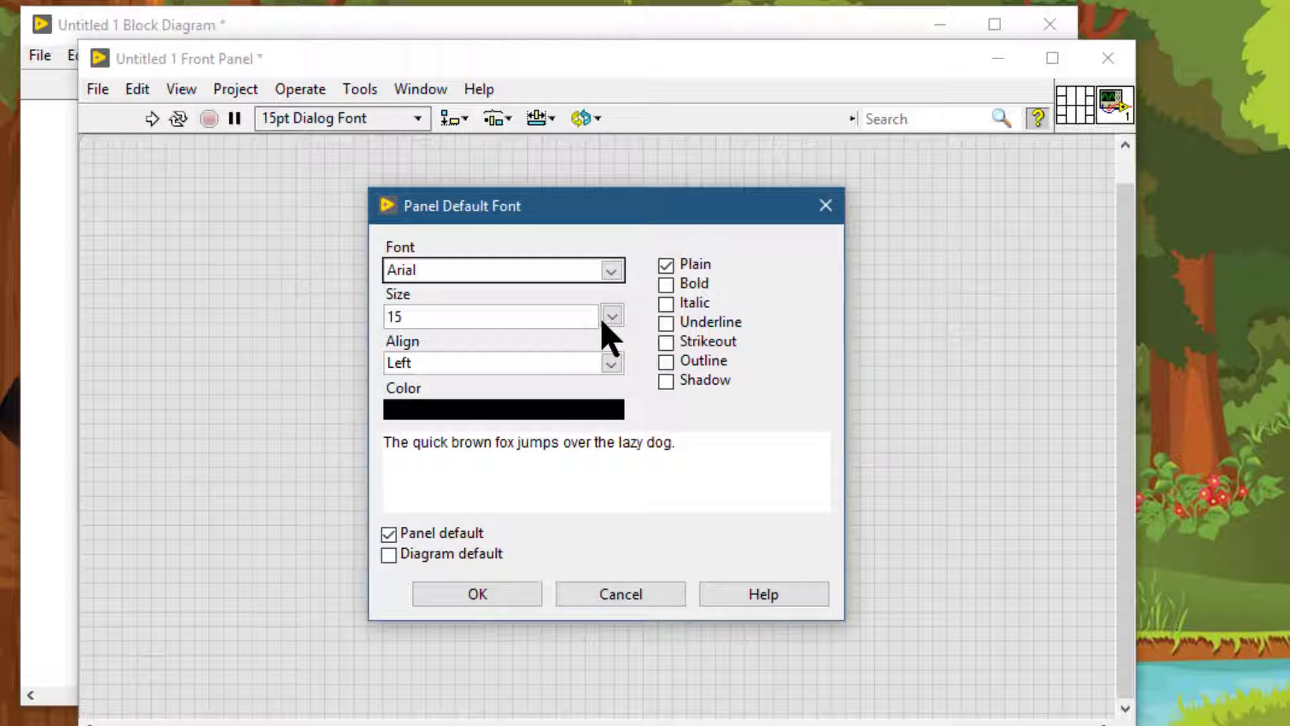
click(610, 316)
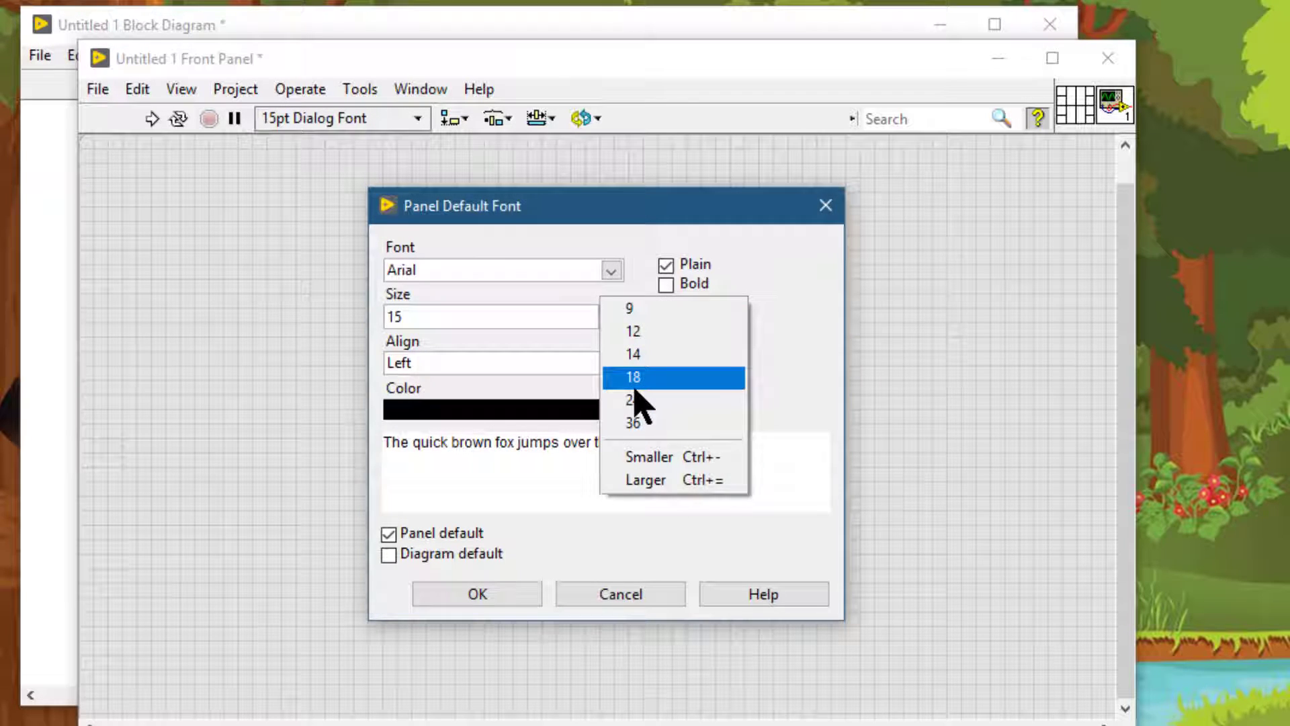
click(631, 377)
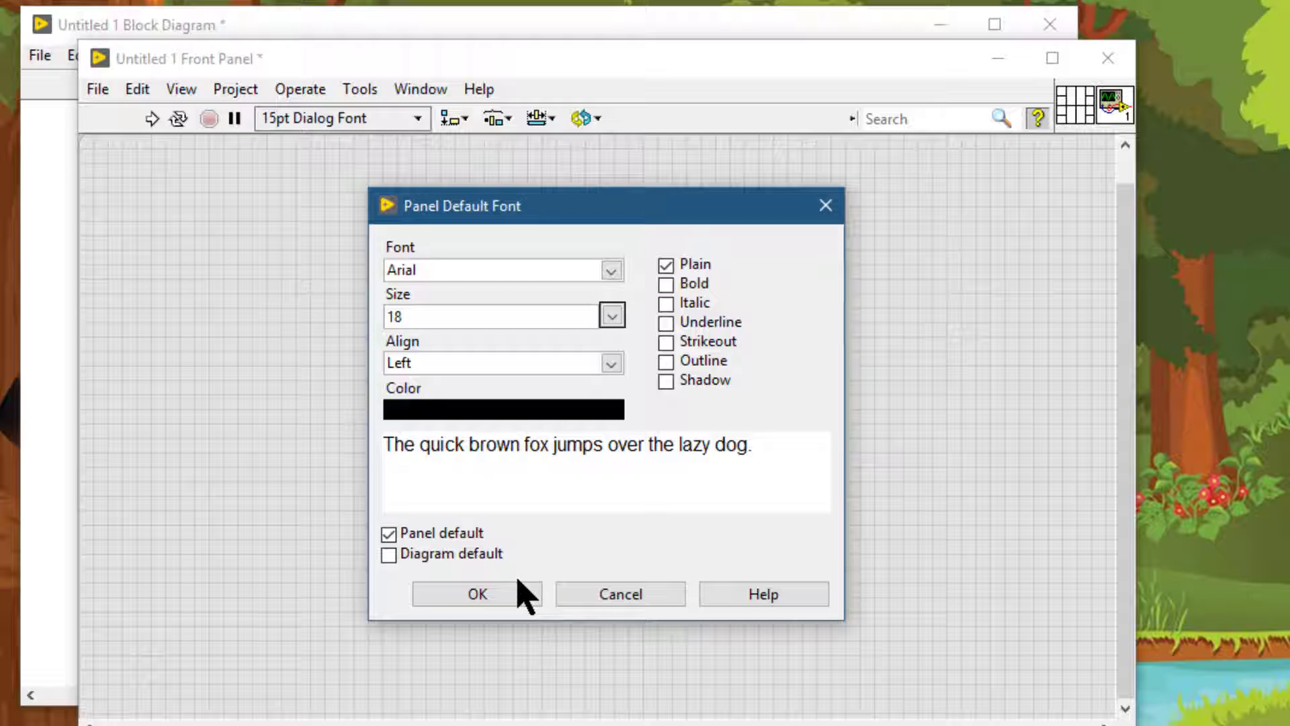
click(666, 283)
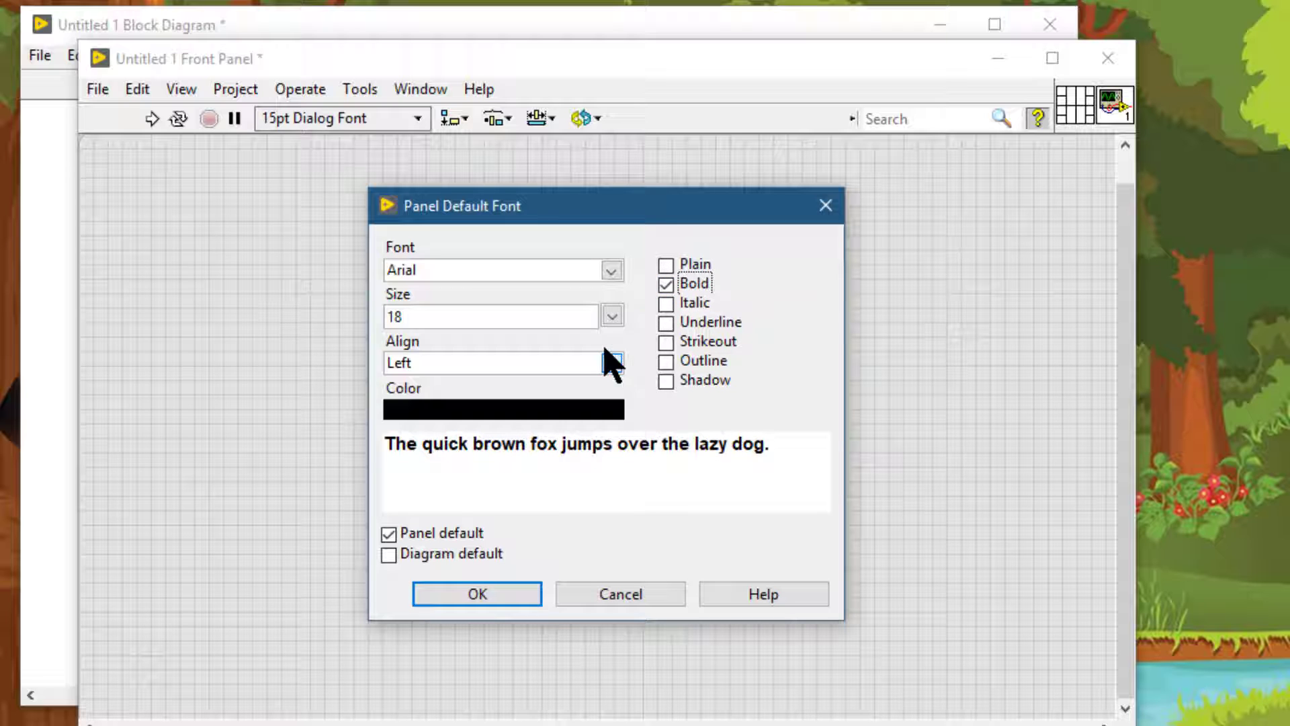
click(611, 316)
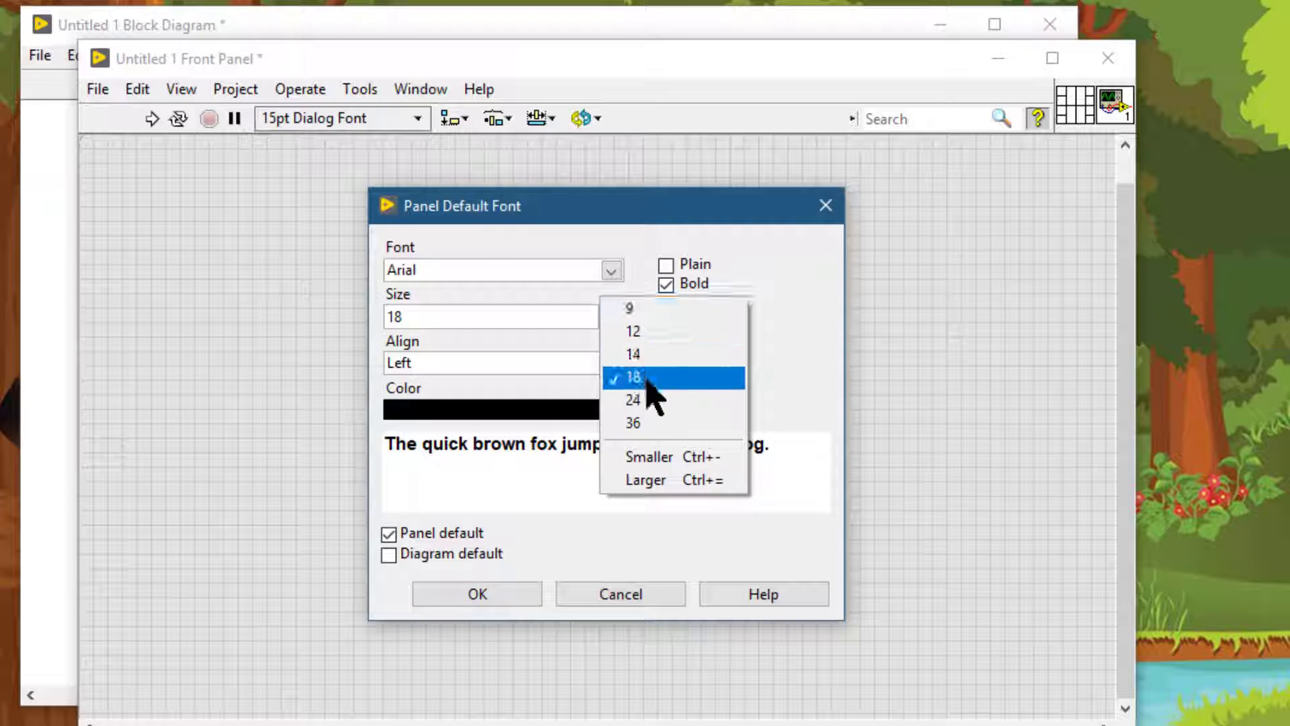
click(631, 400)
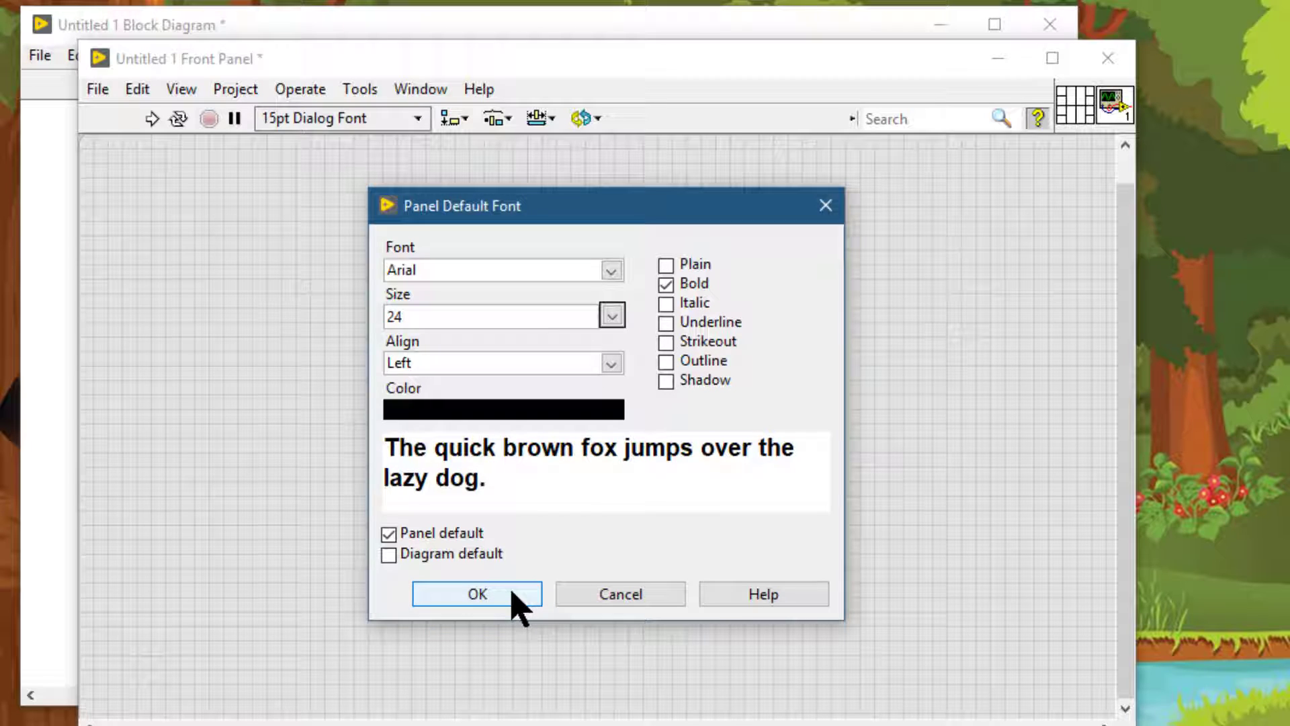
click(476, 594)
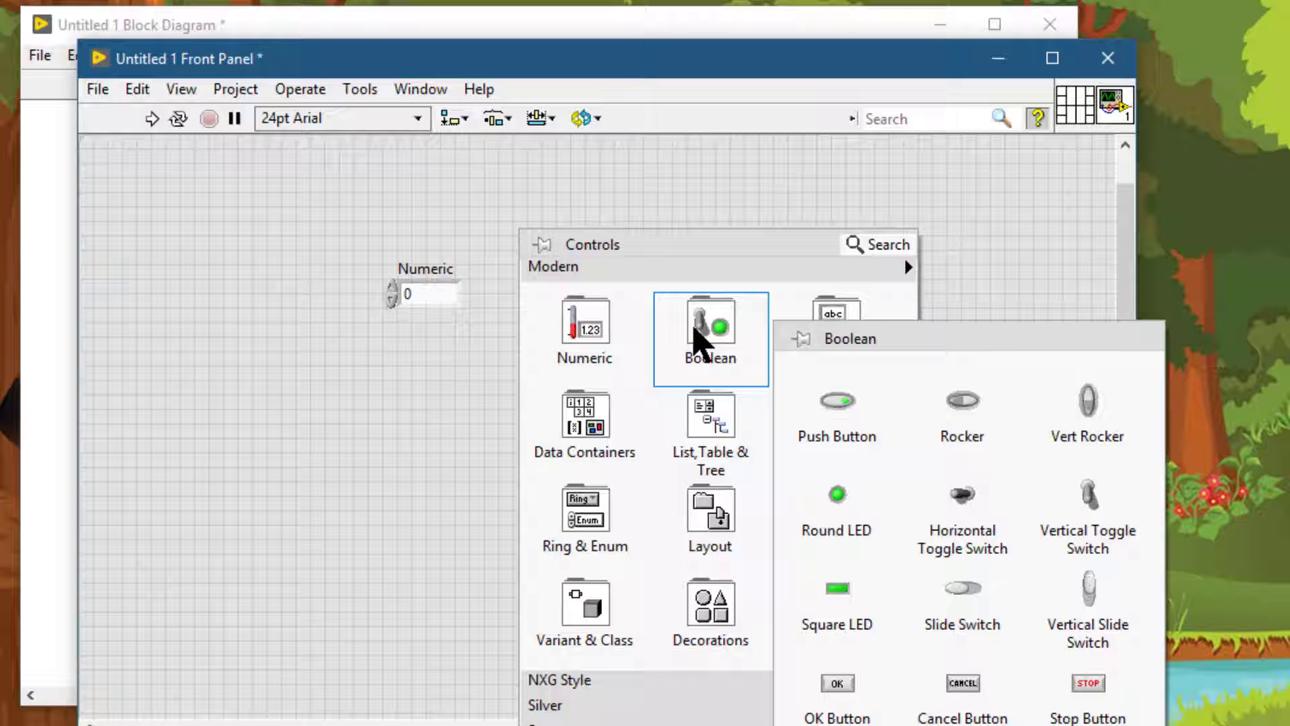
click(836, 401)
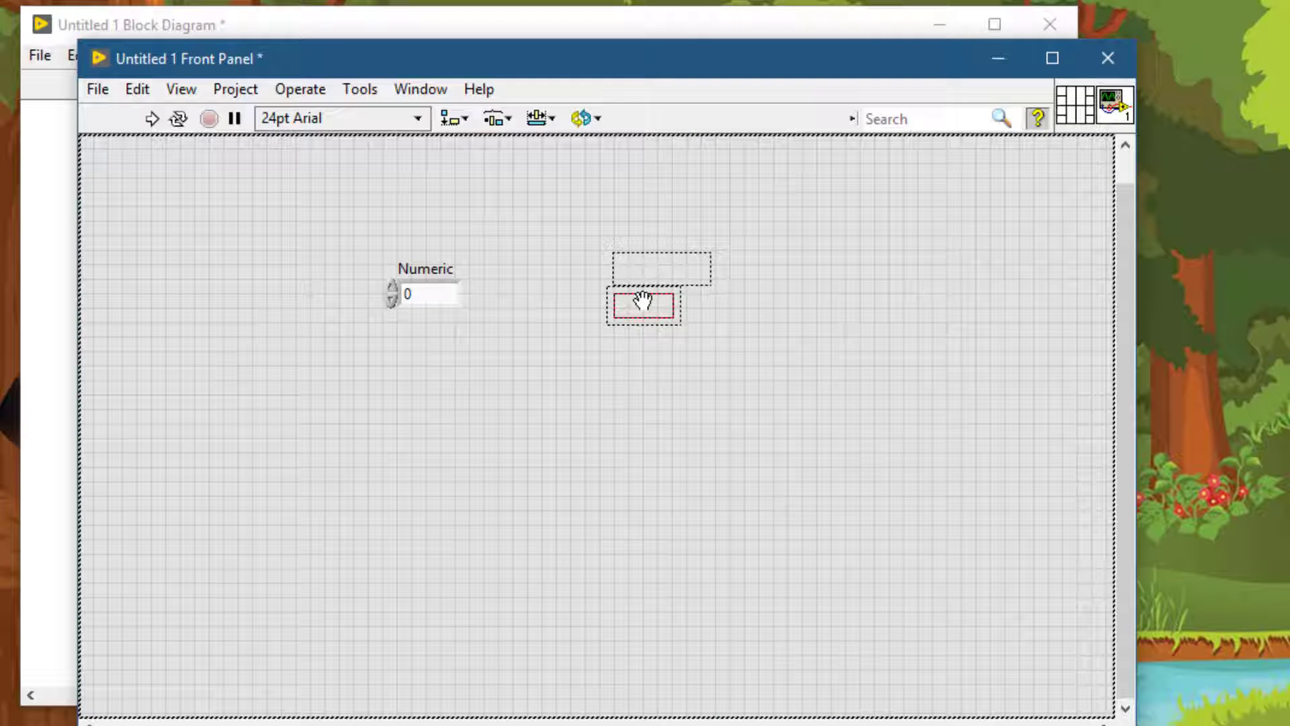
click(644, 306)
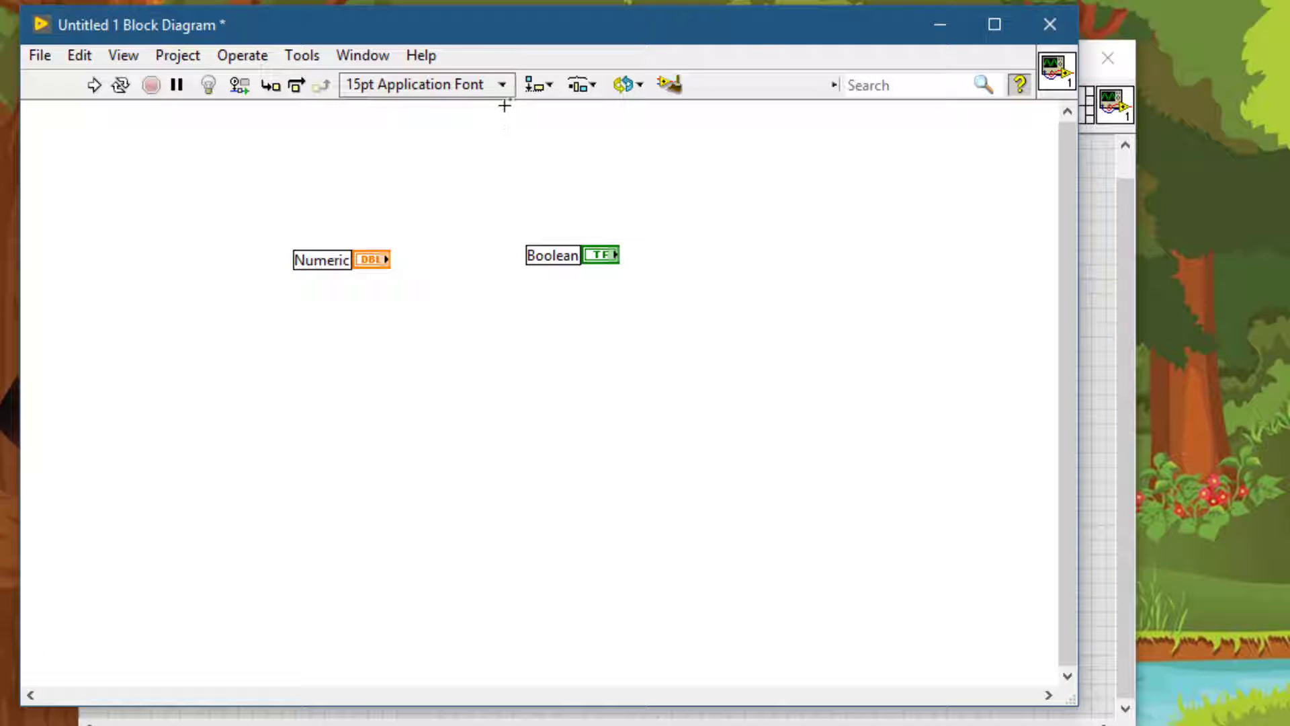
- Set the Diagram default font to bold Arial CE at 36 point via the Font Dialog
double_click(322, 259)
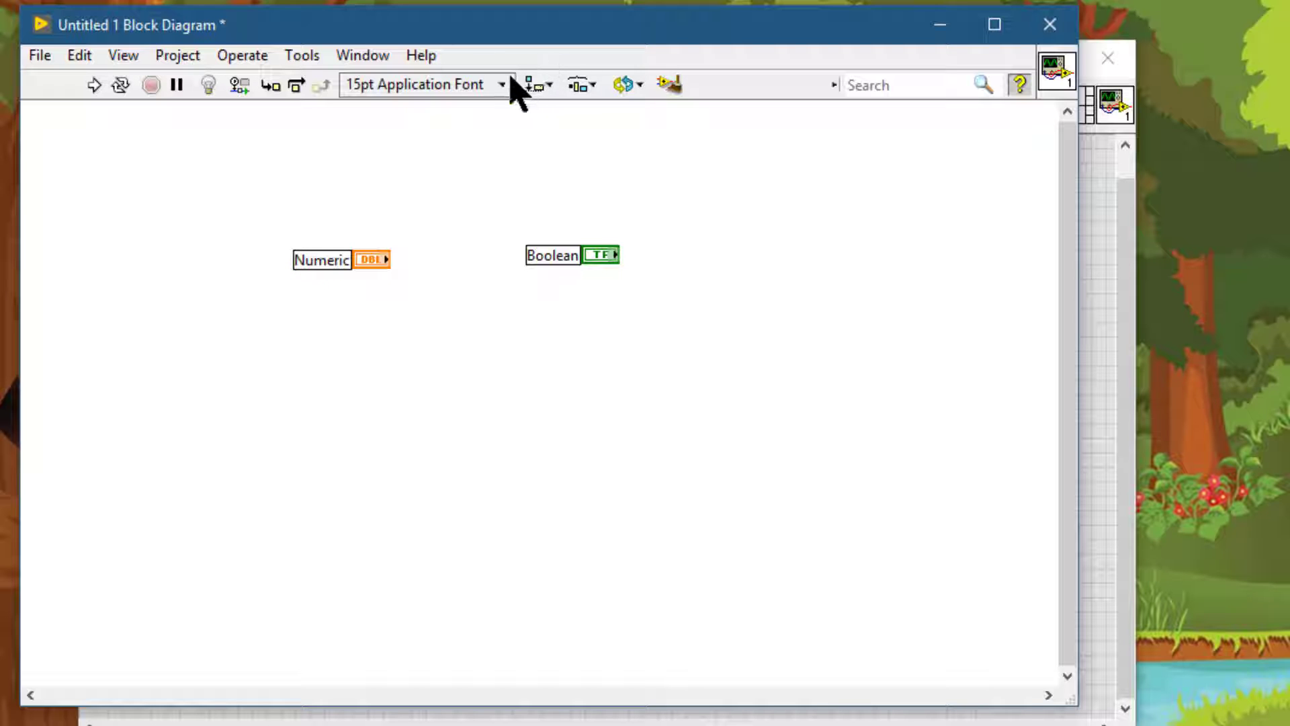
click(500, 84)
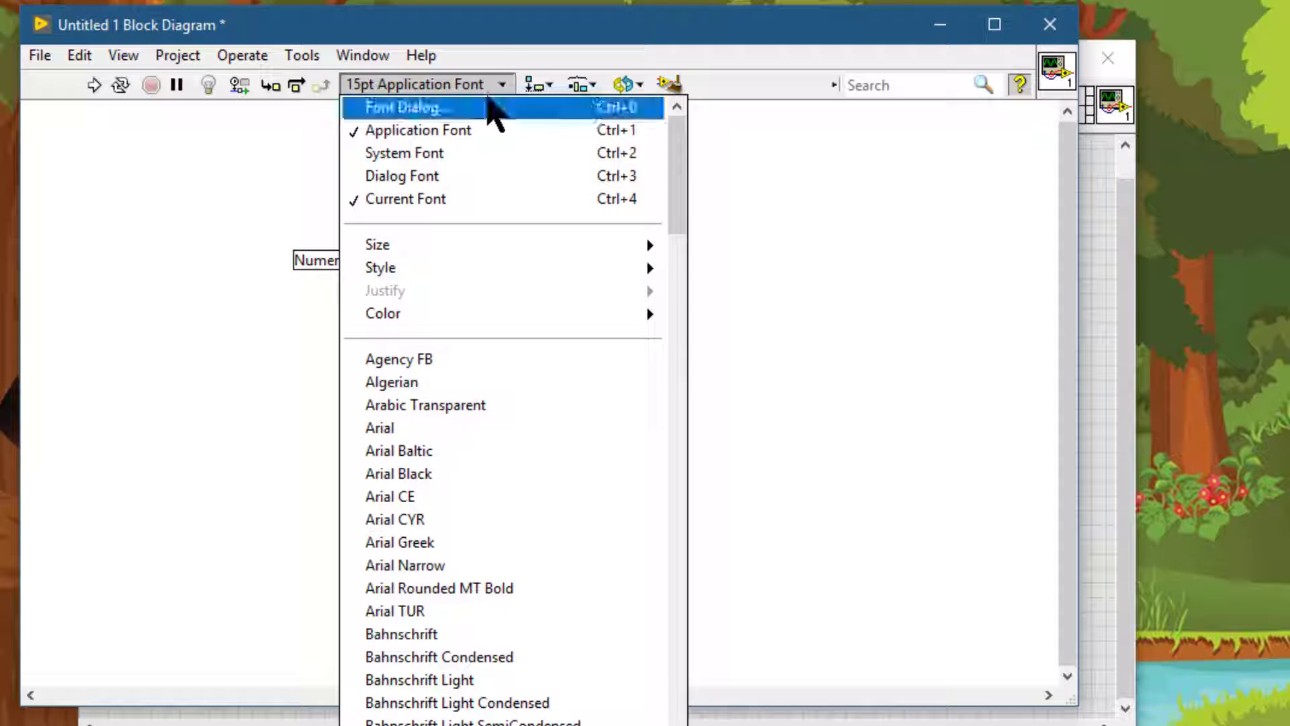
click(403, 106)
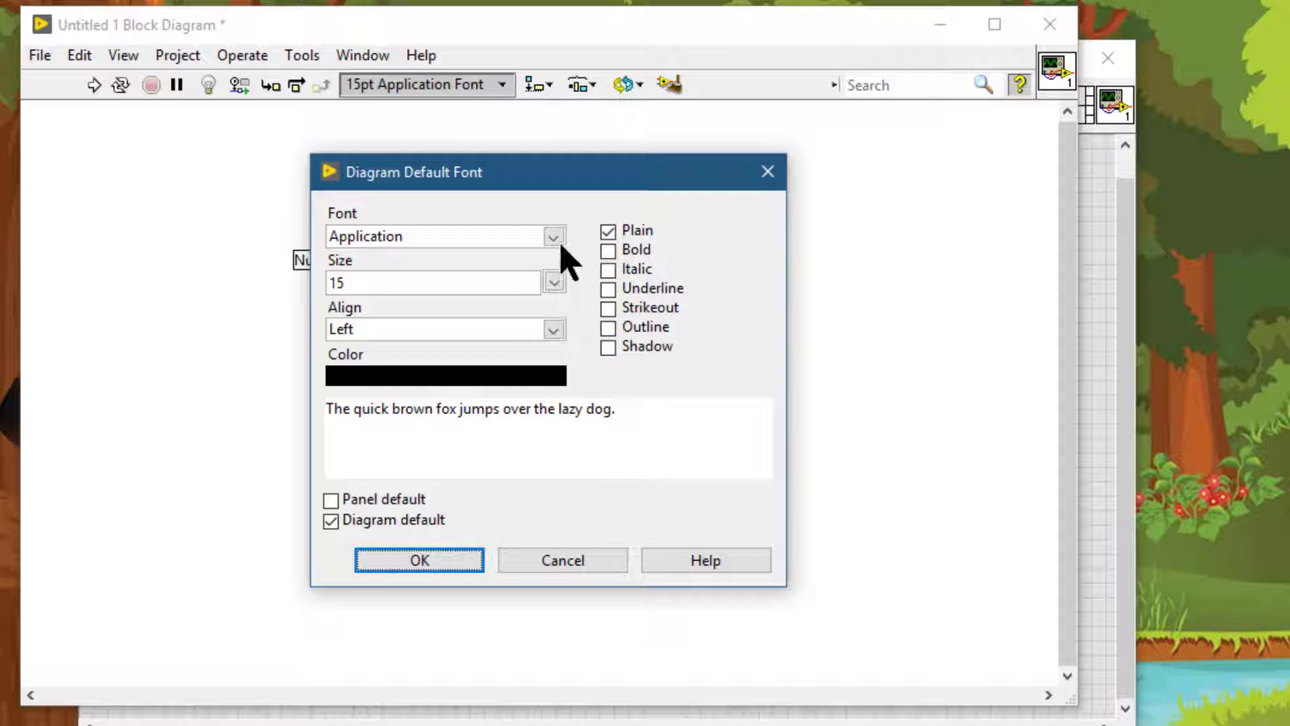
click(553, 236)
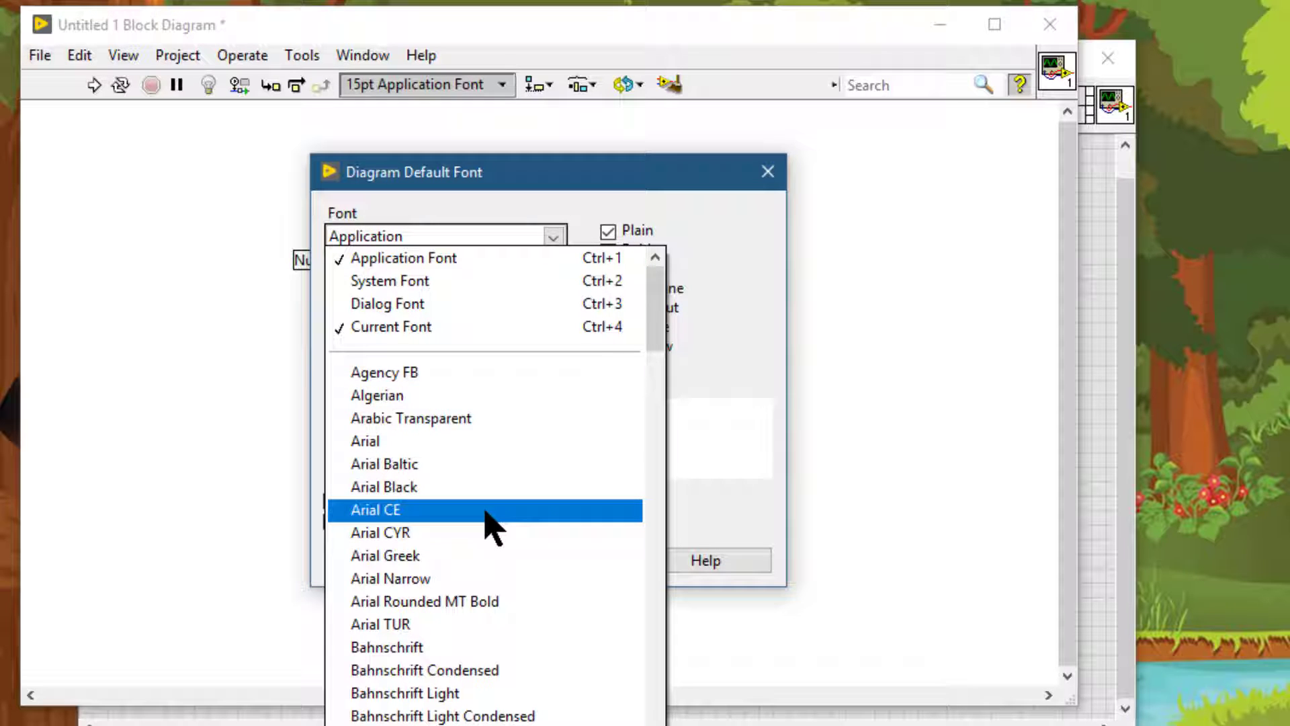
click(375, 509)
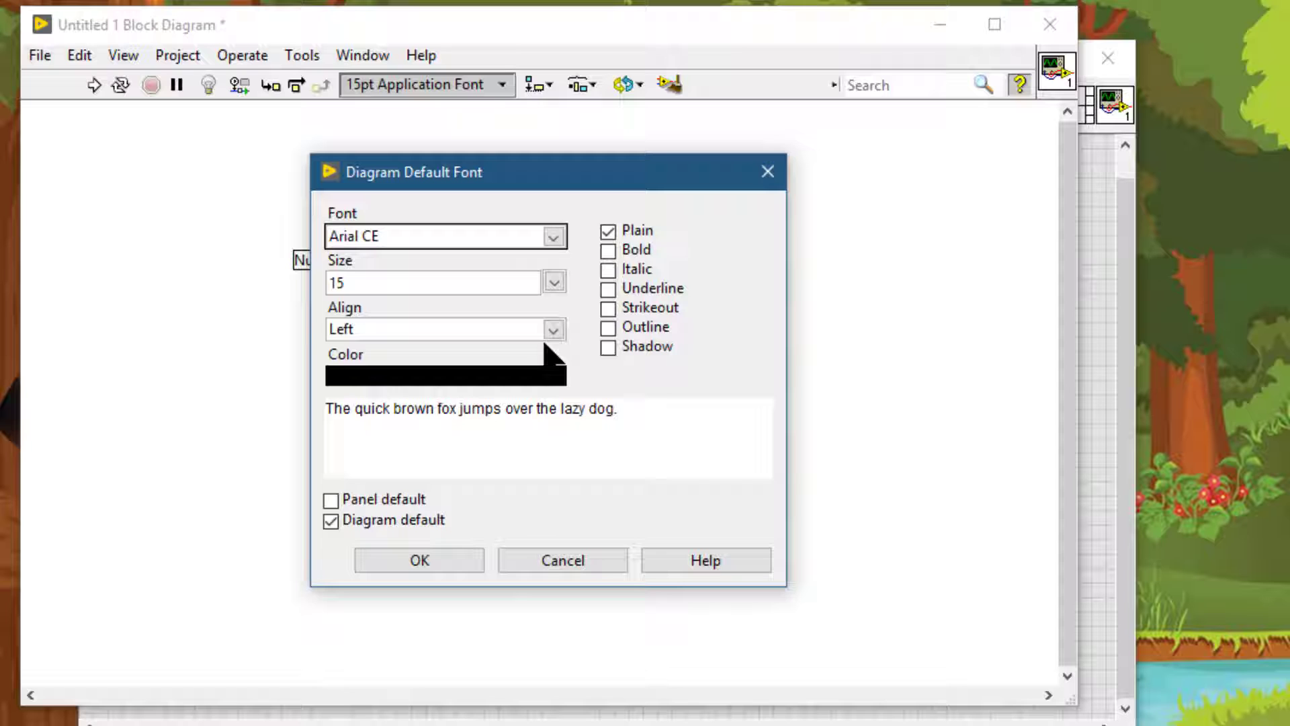
click(553, 283)
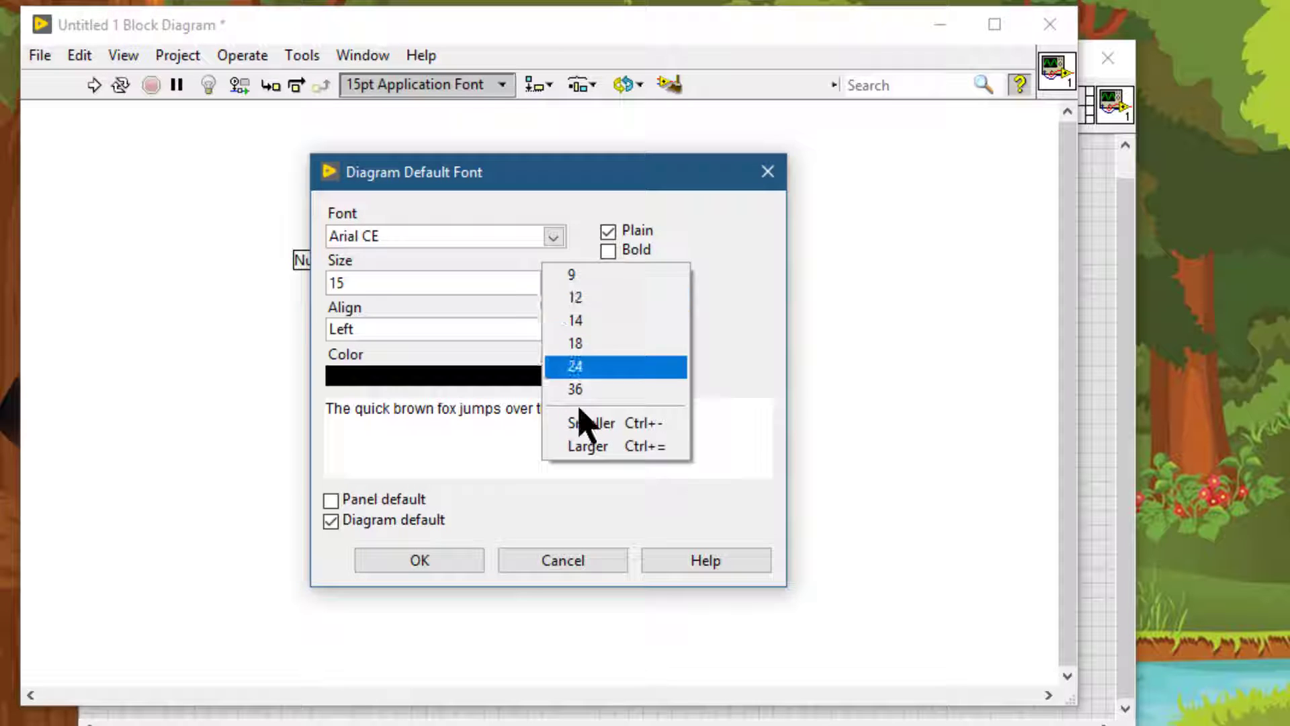
click(575, 390)
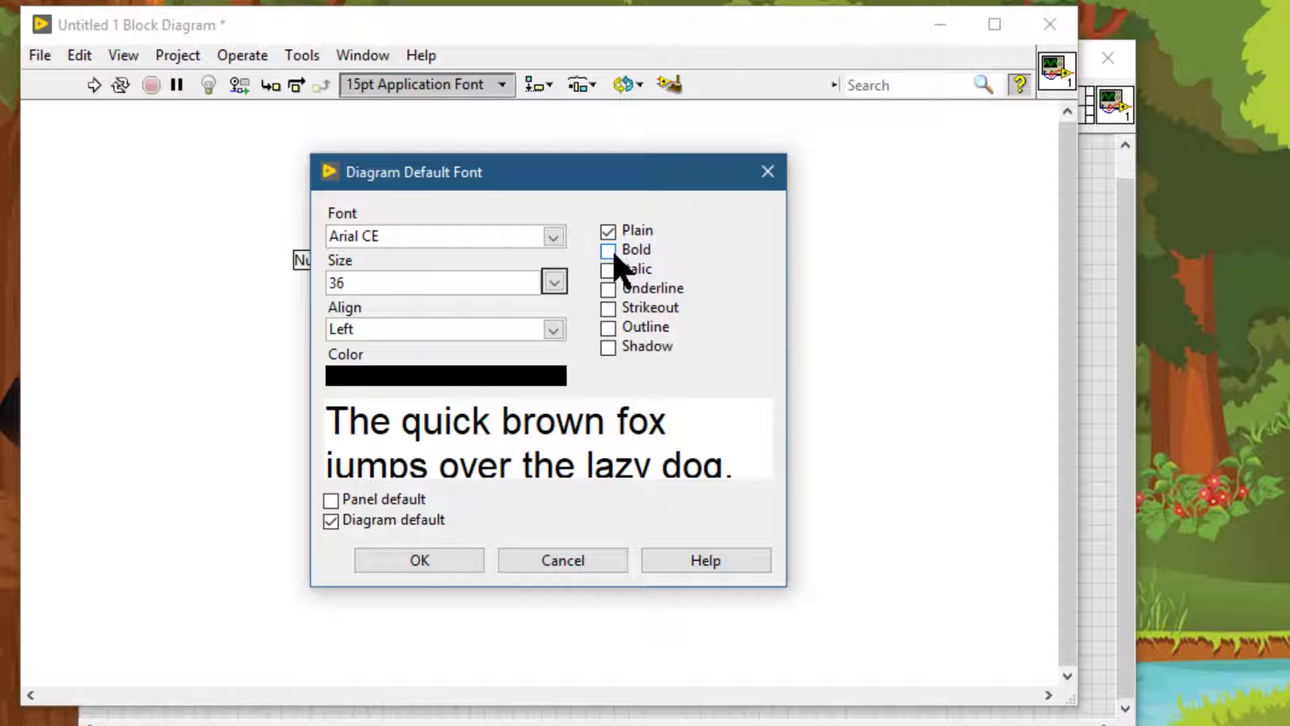
click(609, 250)
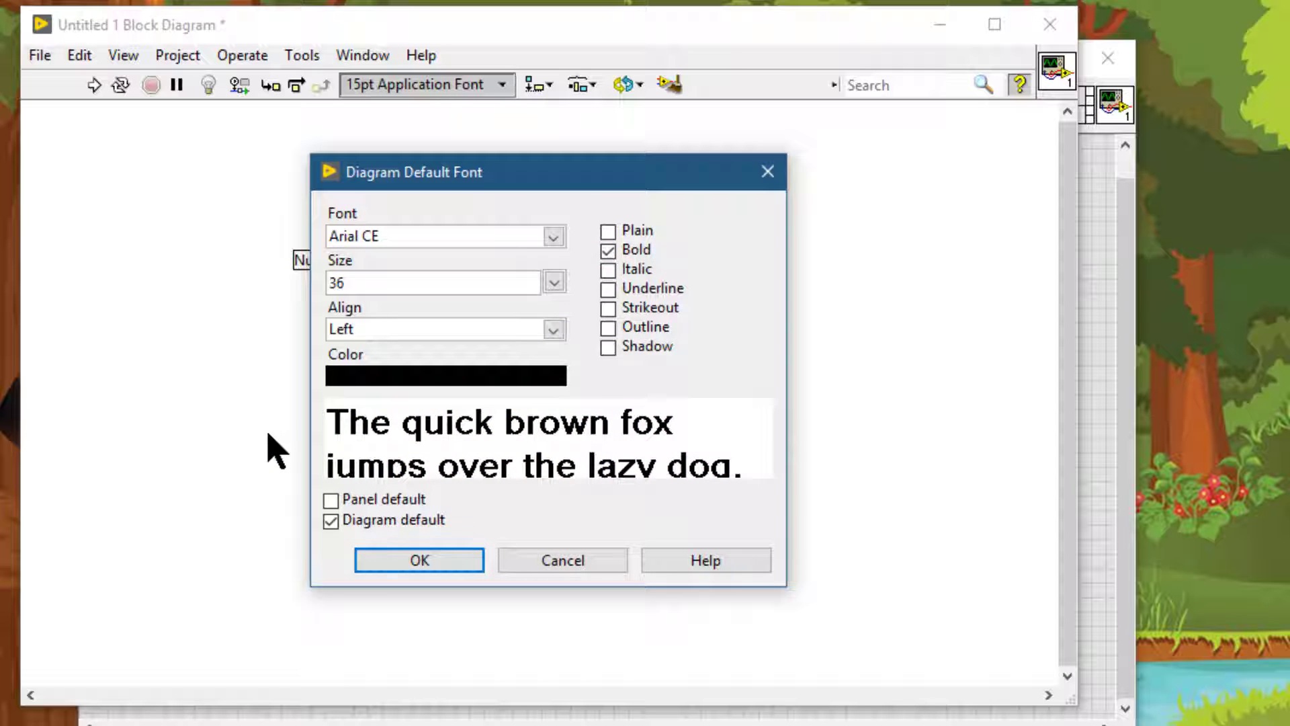
click(418, 559)
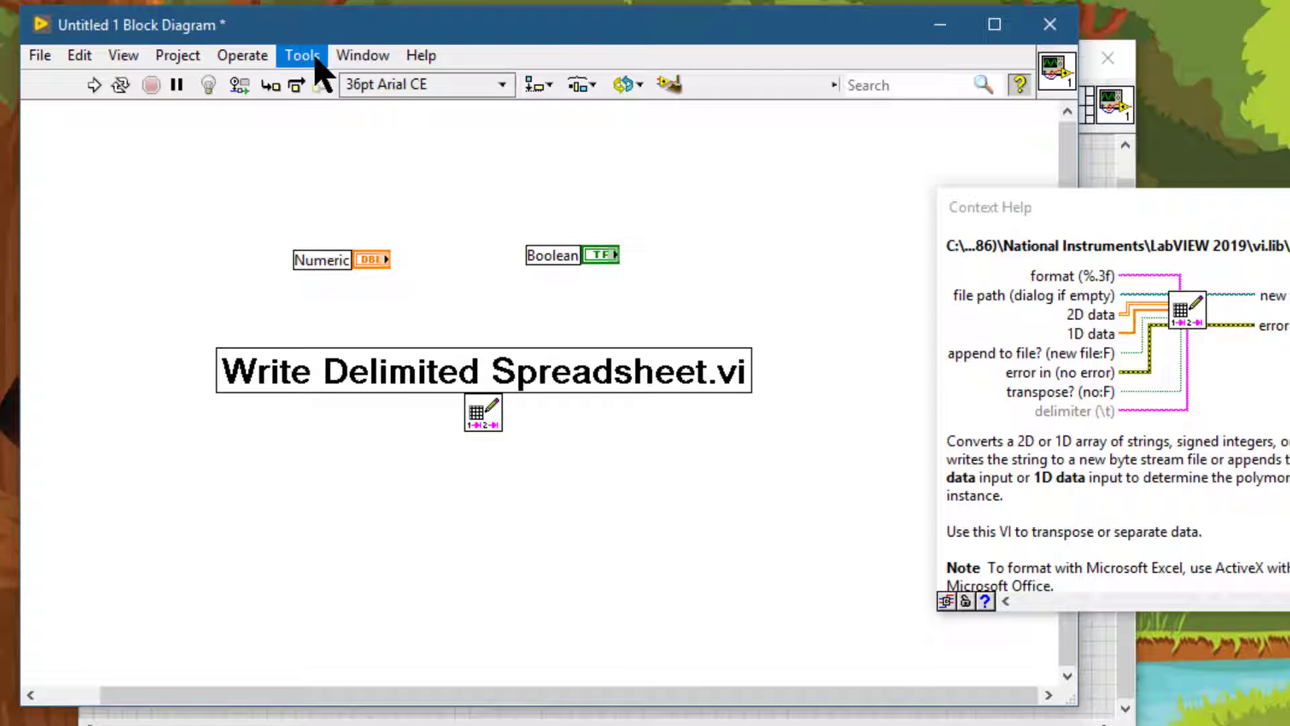
- In Tools » Options Environment fonts, turn off Use default font for Application Font
click(303, 55)
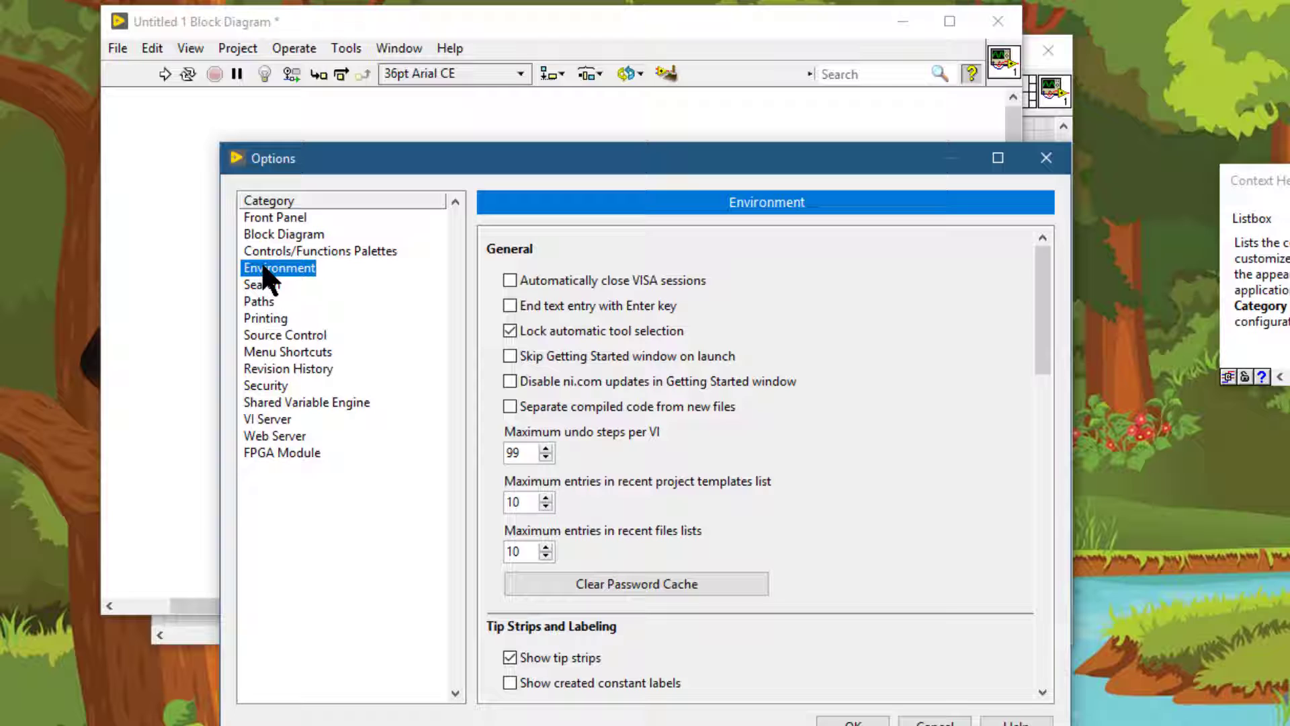
mouse_move(397, 288)
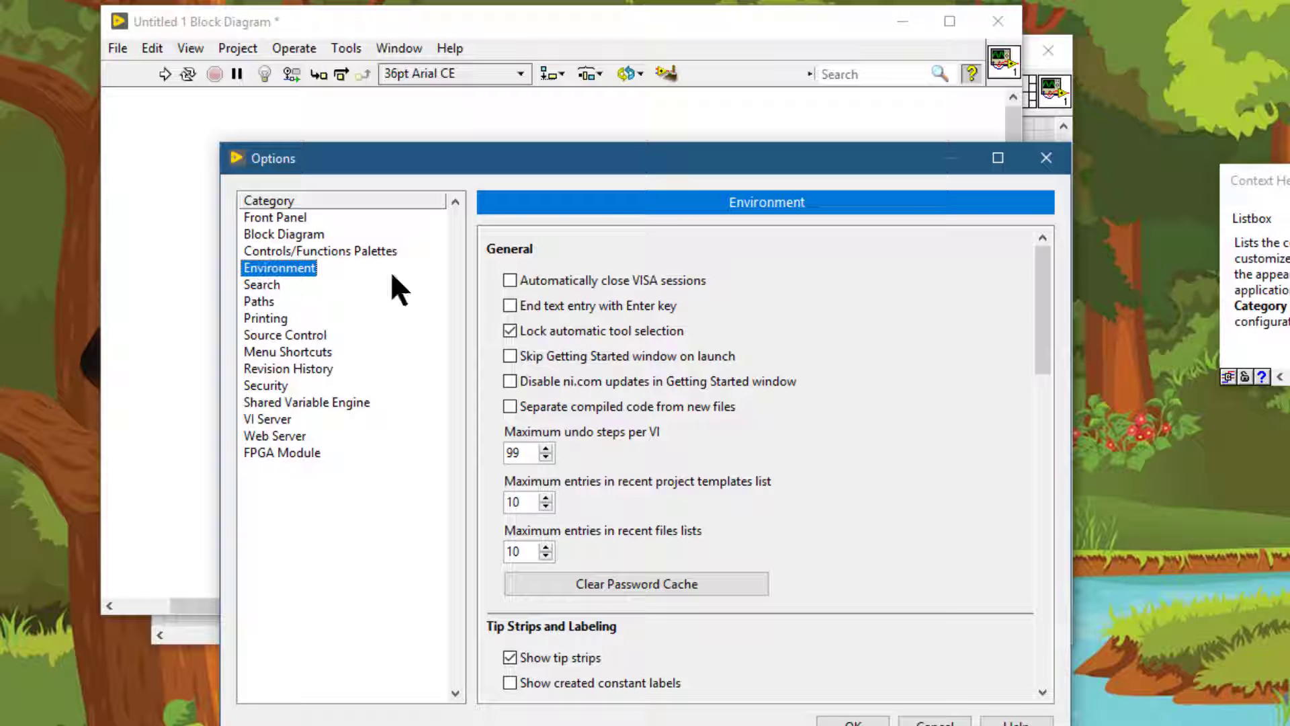
scroll(down, 3)
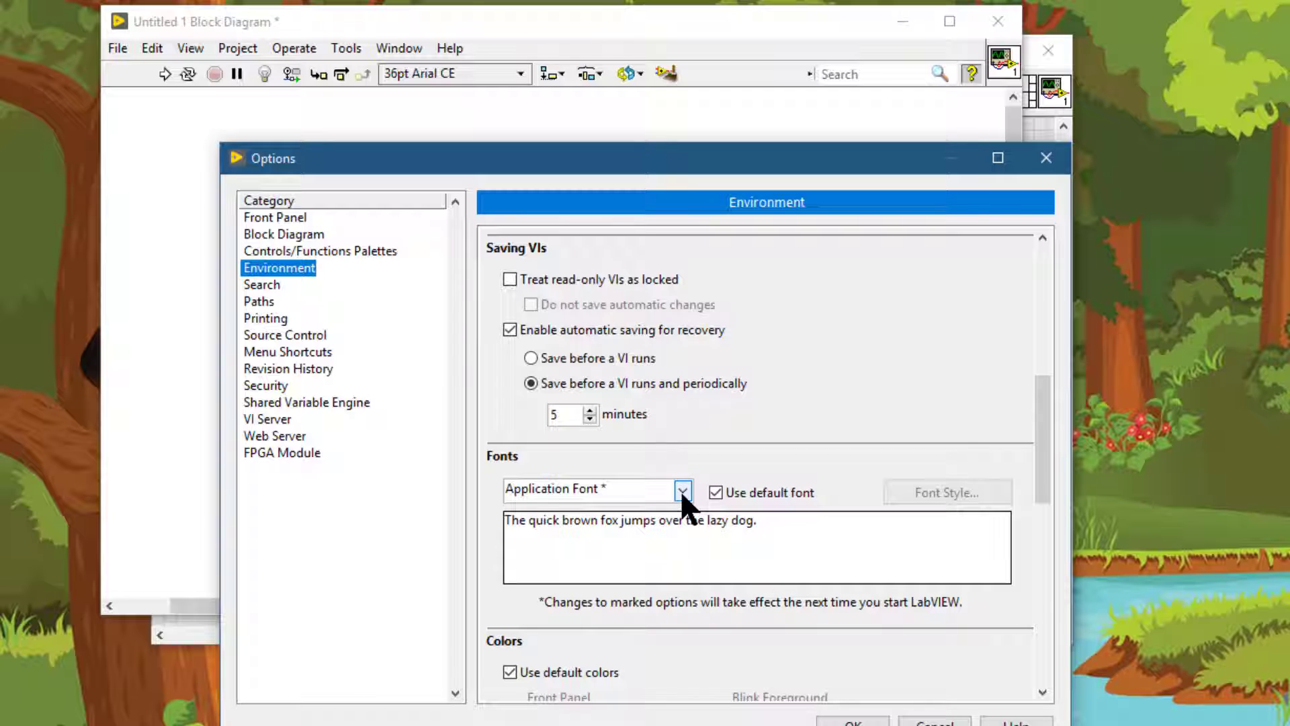
click(682, 491)
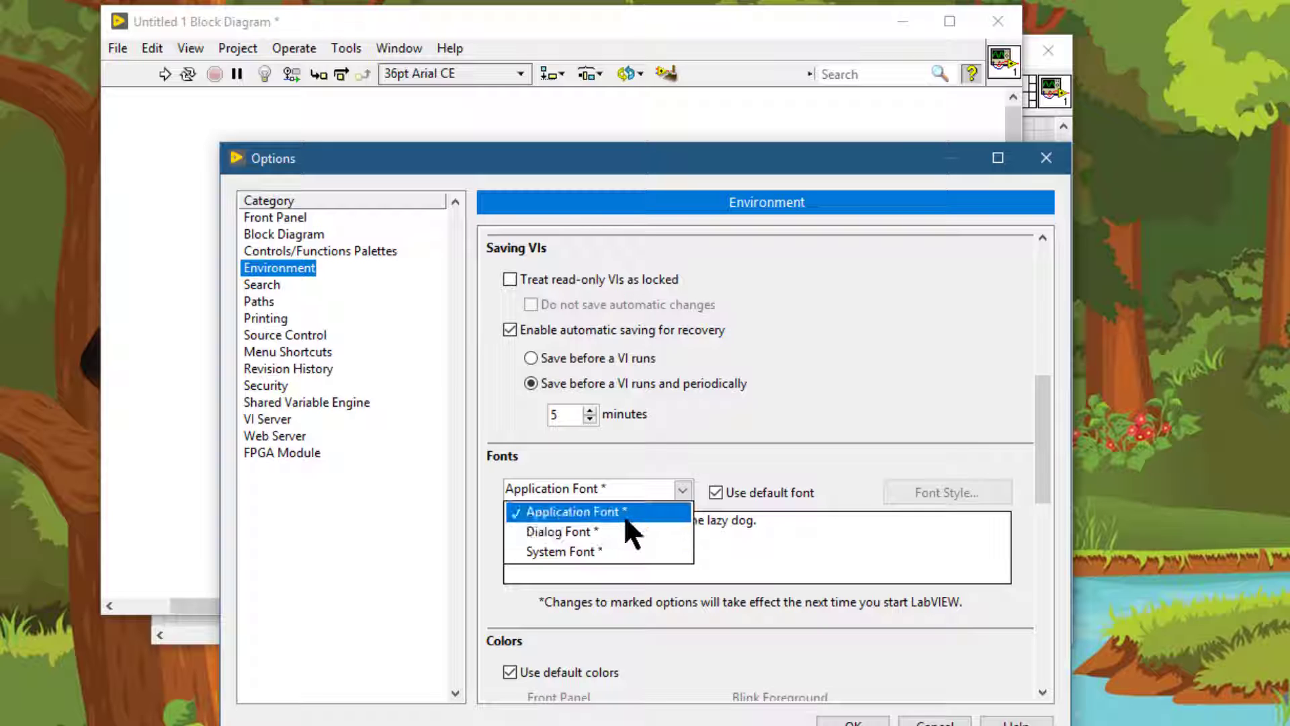
mouse_move(598, 532)
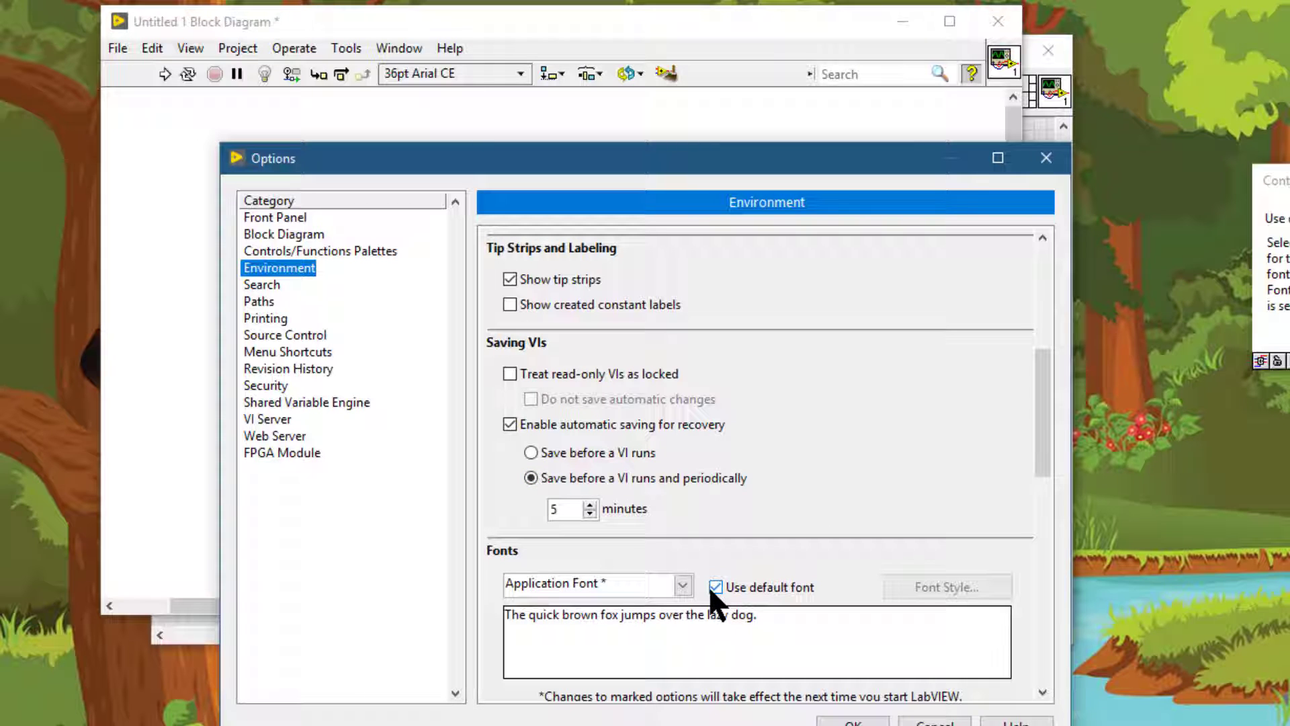
click(717, 586)
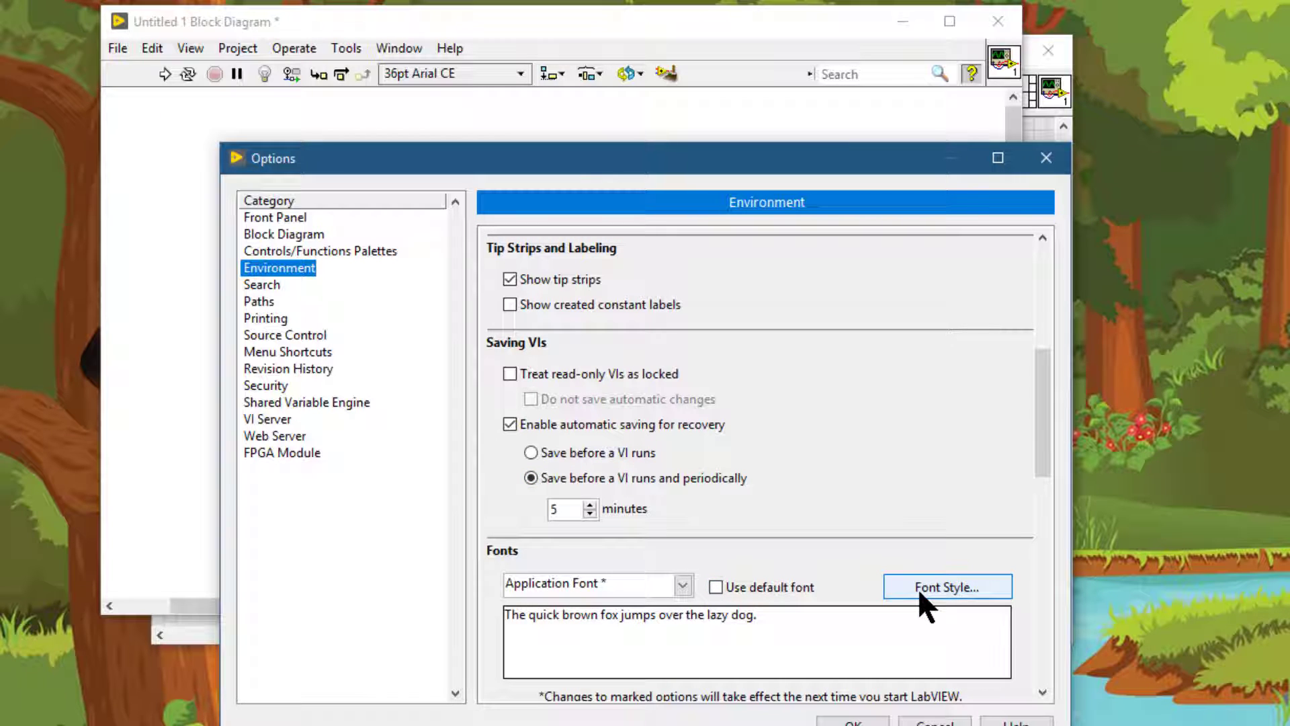
- Choose Arial CE at size 36 in the Application Font Style dialog
click(947, 587)
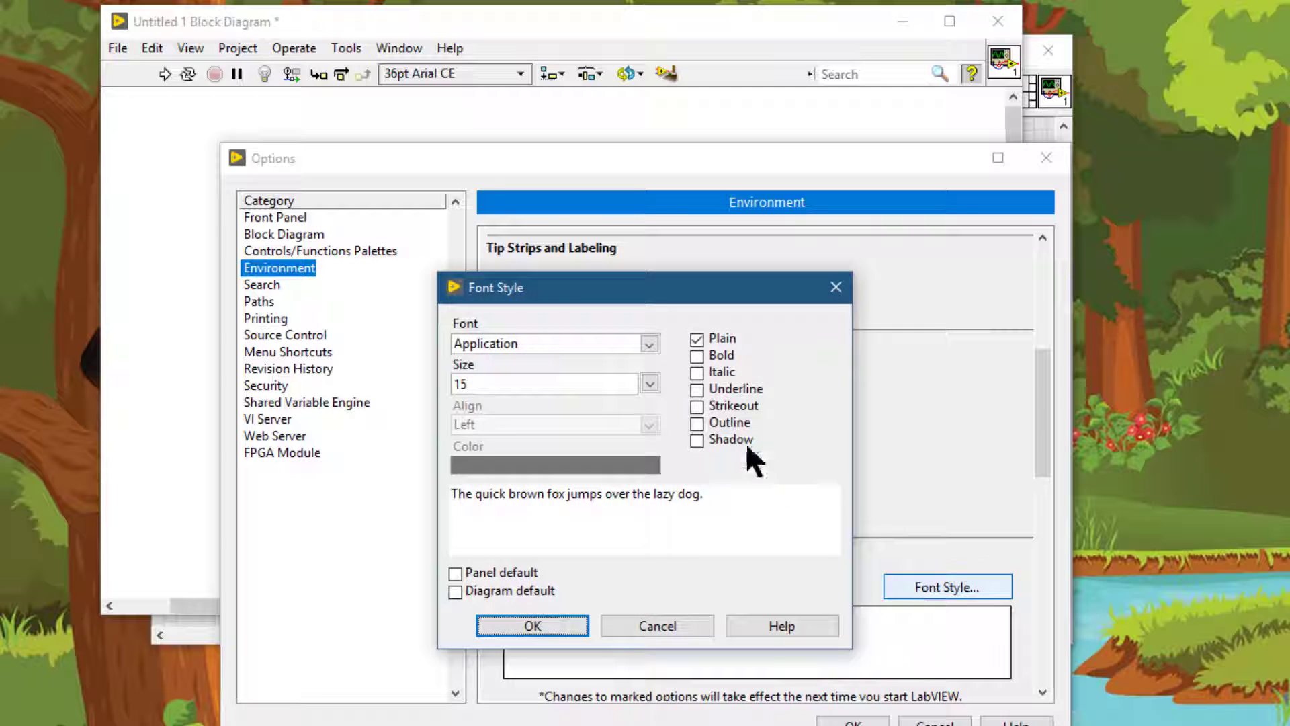
click(649, 343)
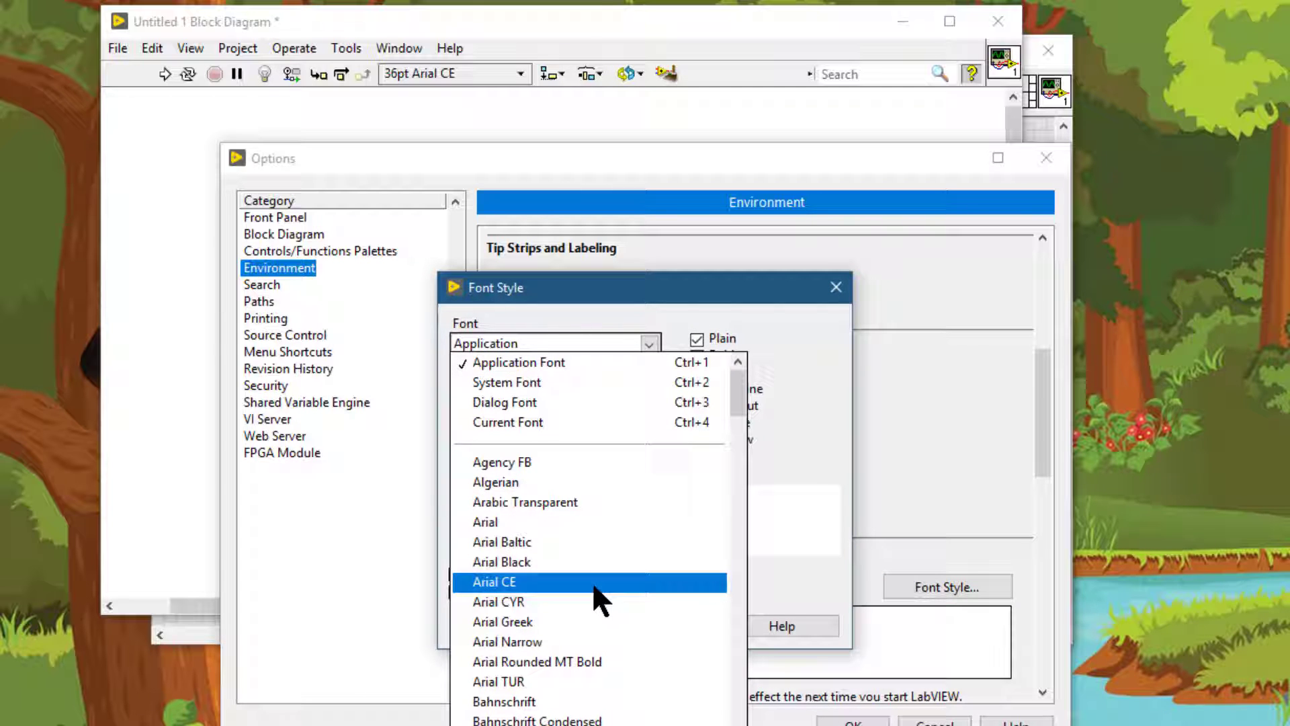
click(494, 582)
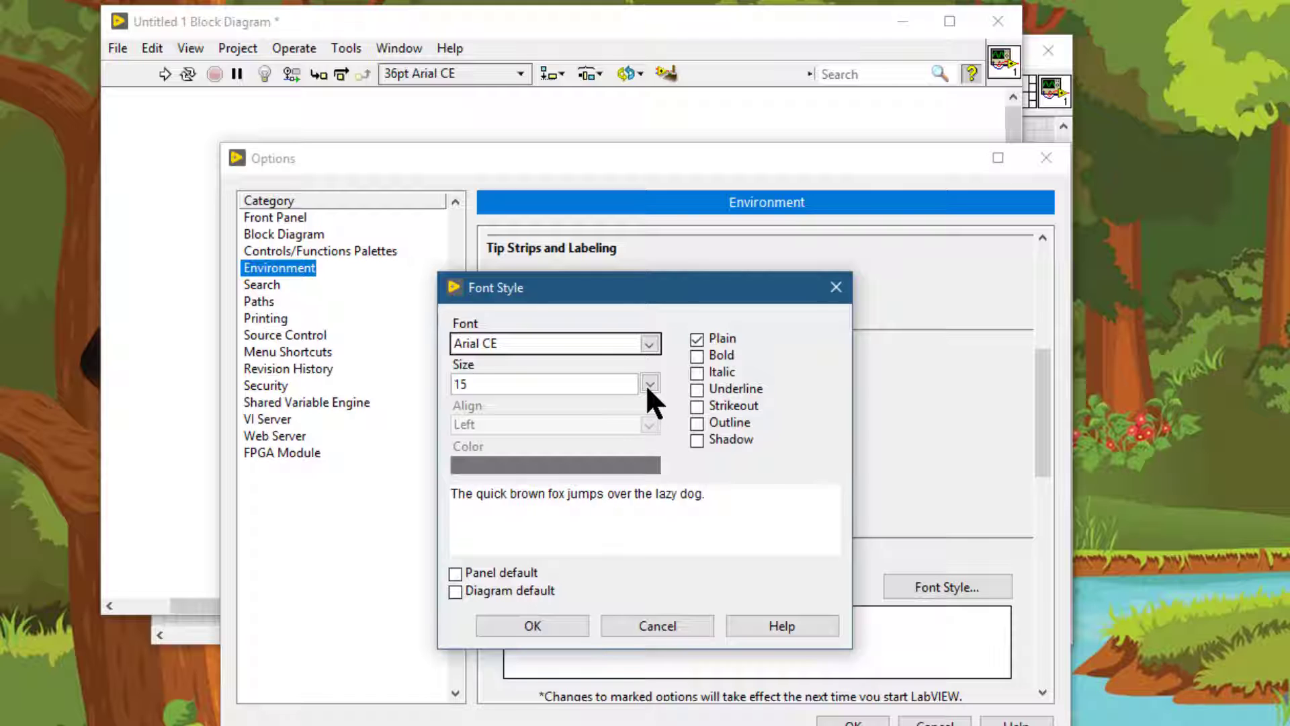
click(649, 385)
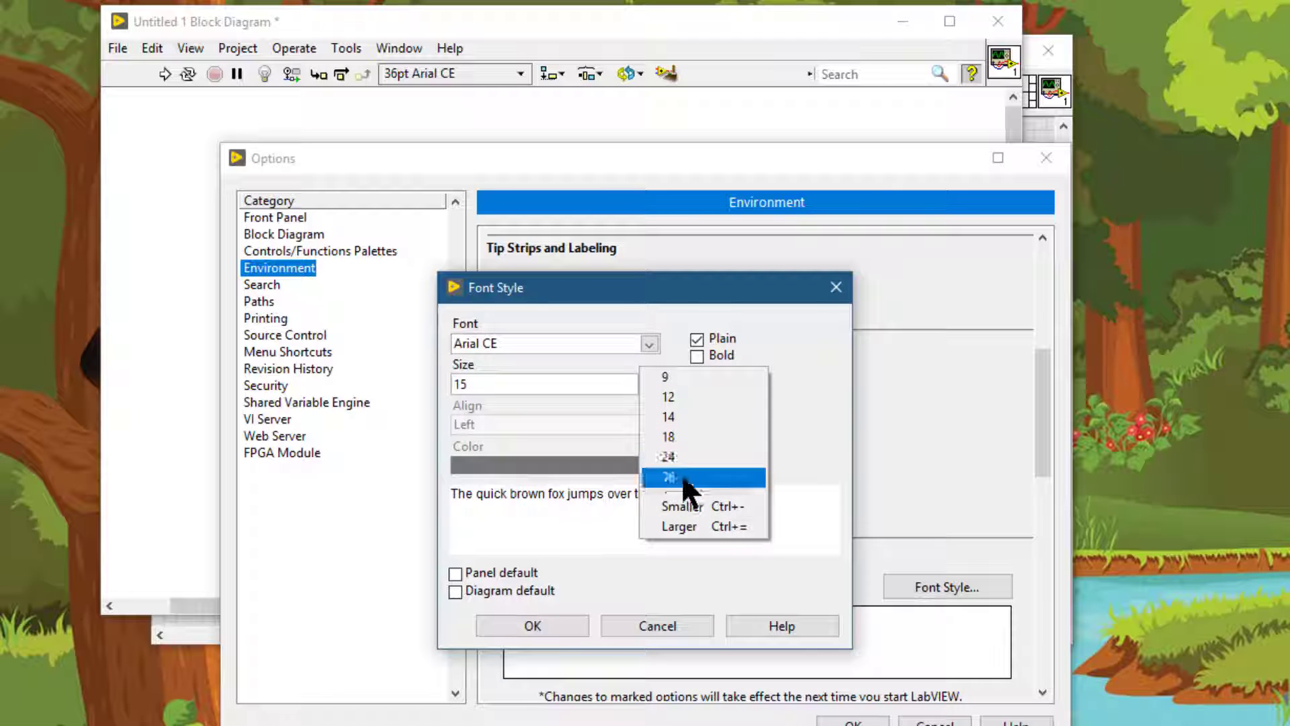
click(669, 478)
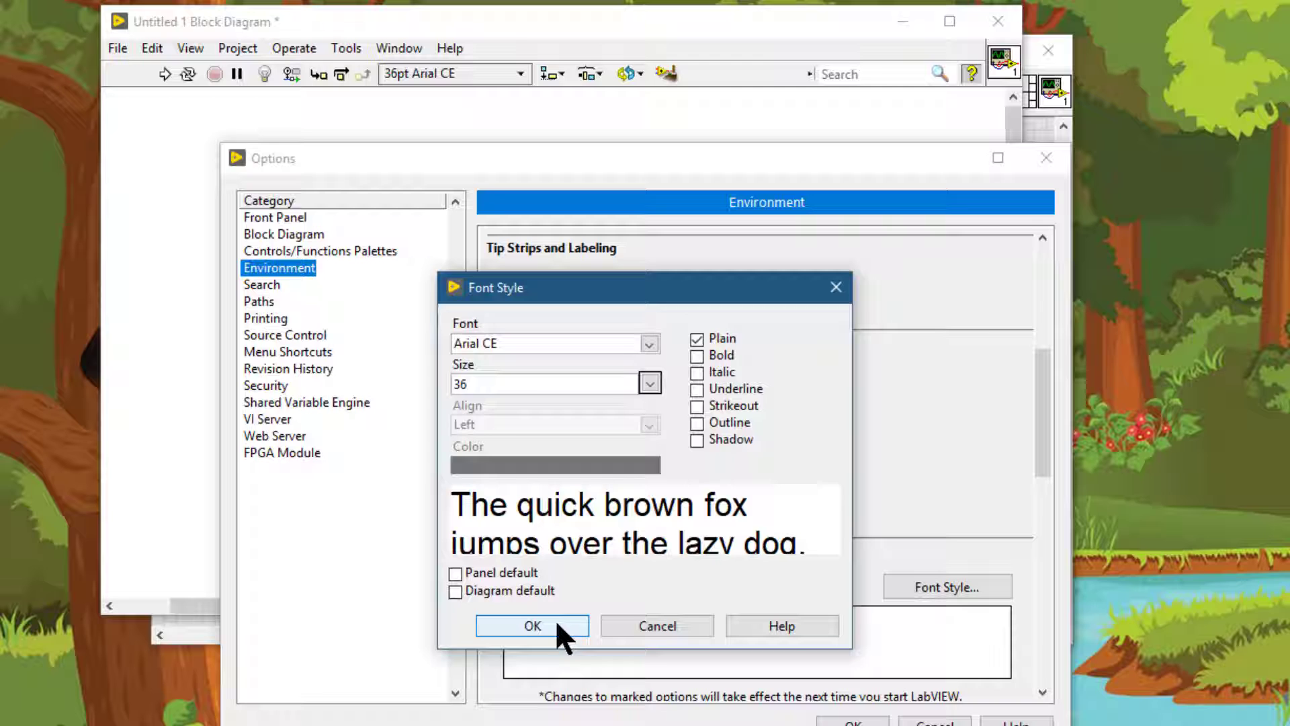
click(531, 626)
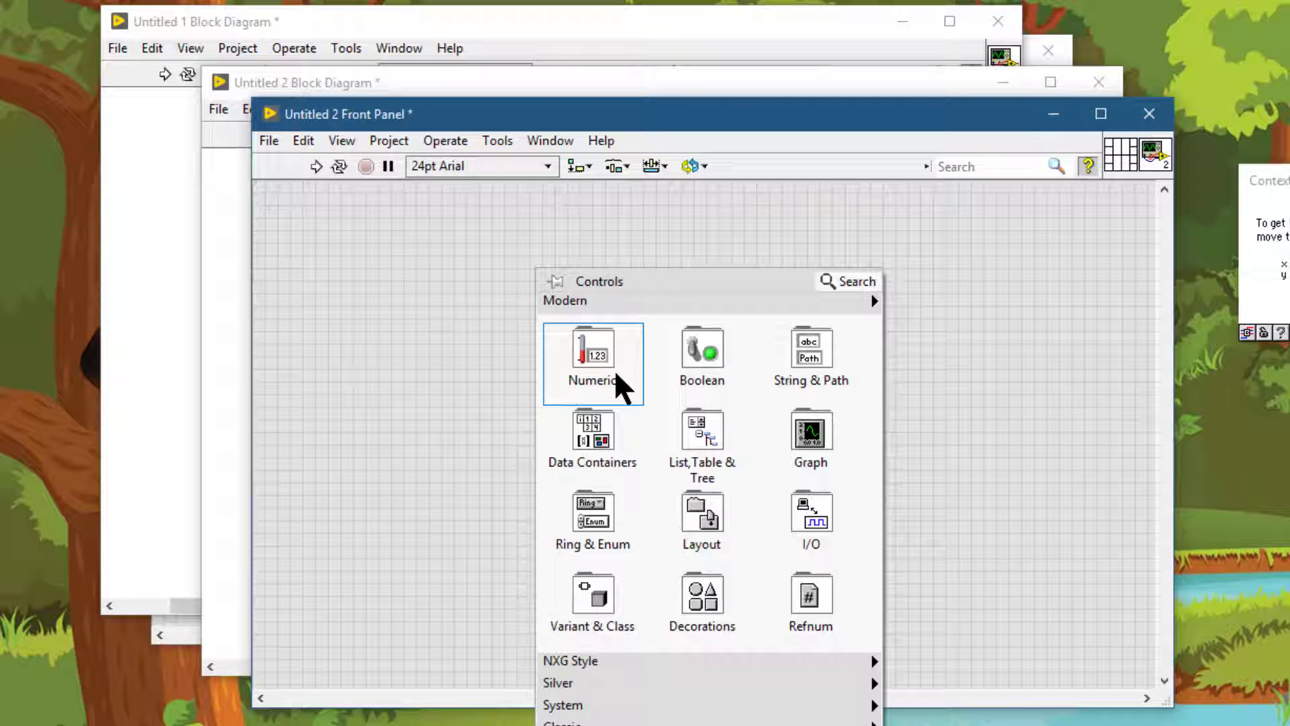
- Drop a Numeric control from the Controls palette onto the new VI's front panel
click(592, 364)
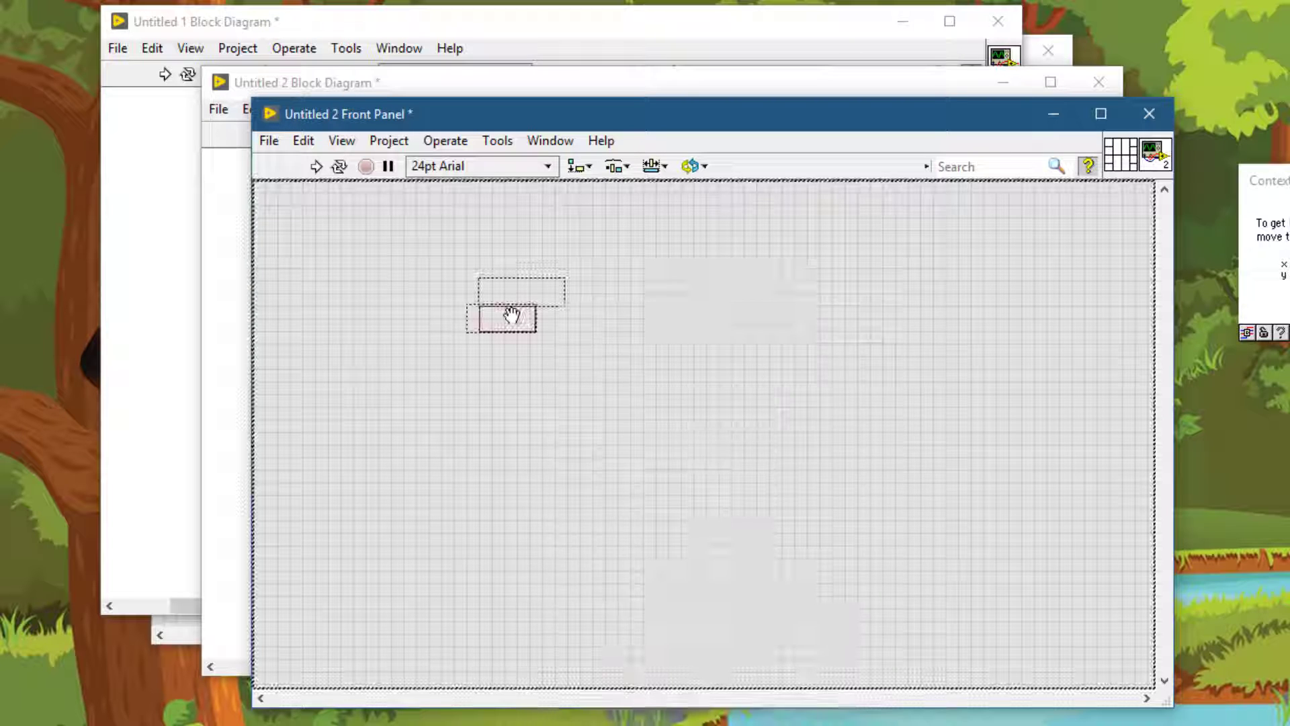
click(505, 319)
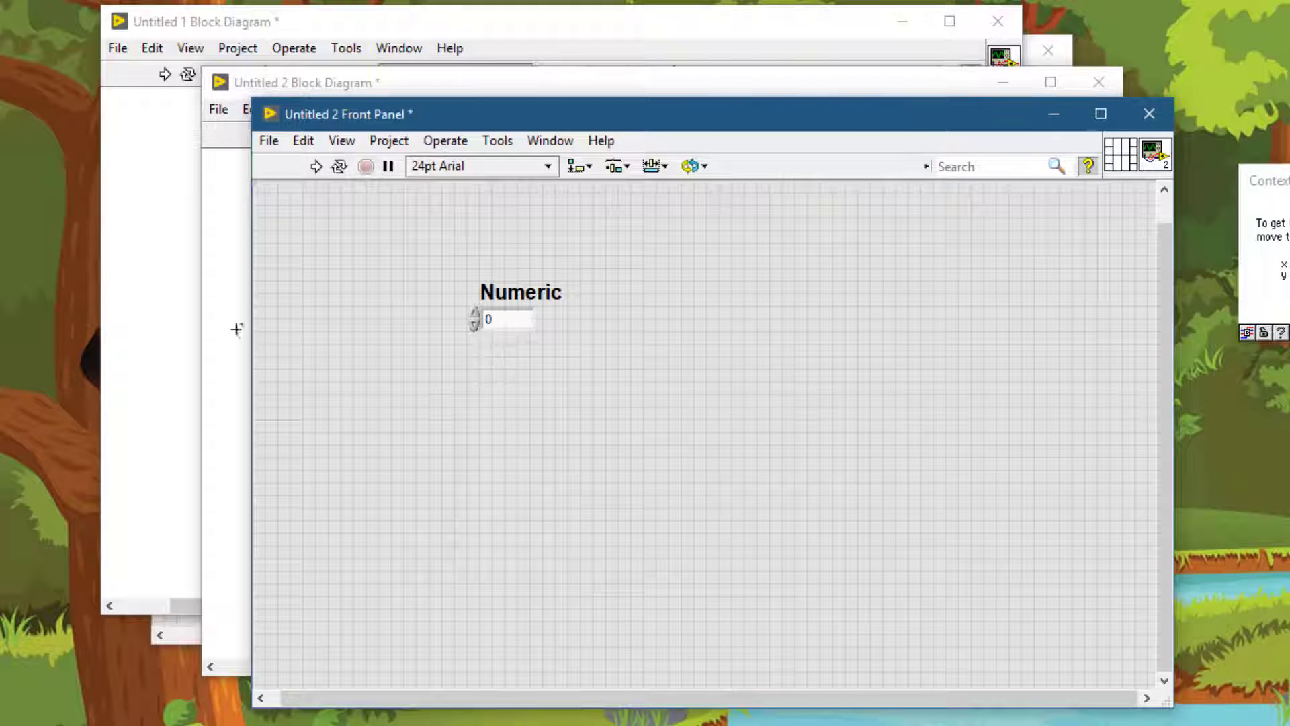